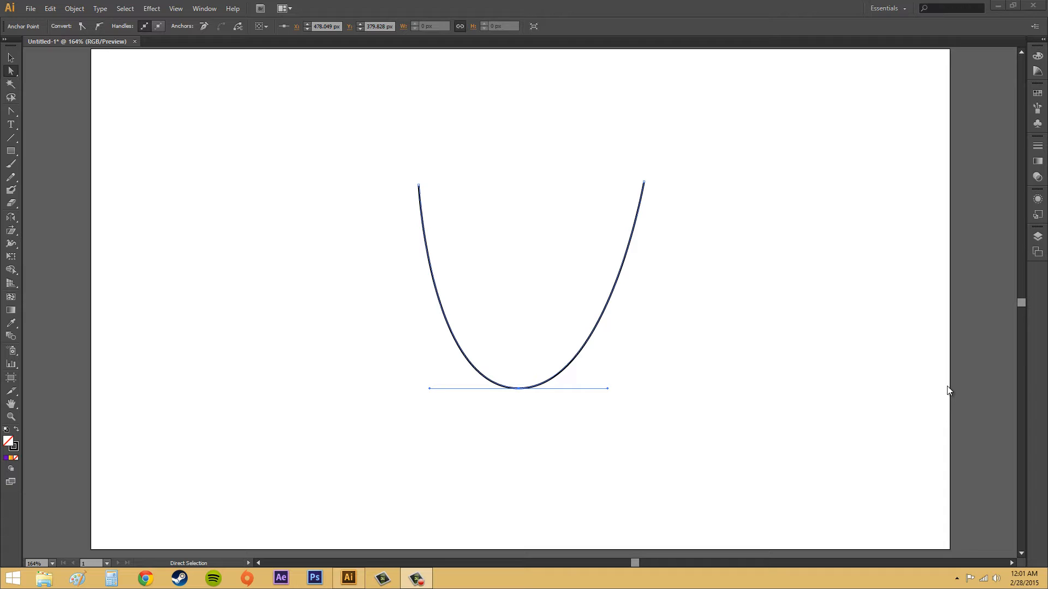
pyautogui.moveTo(511, 381)
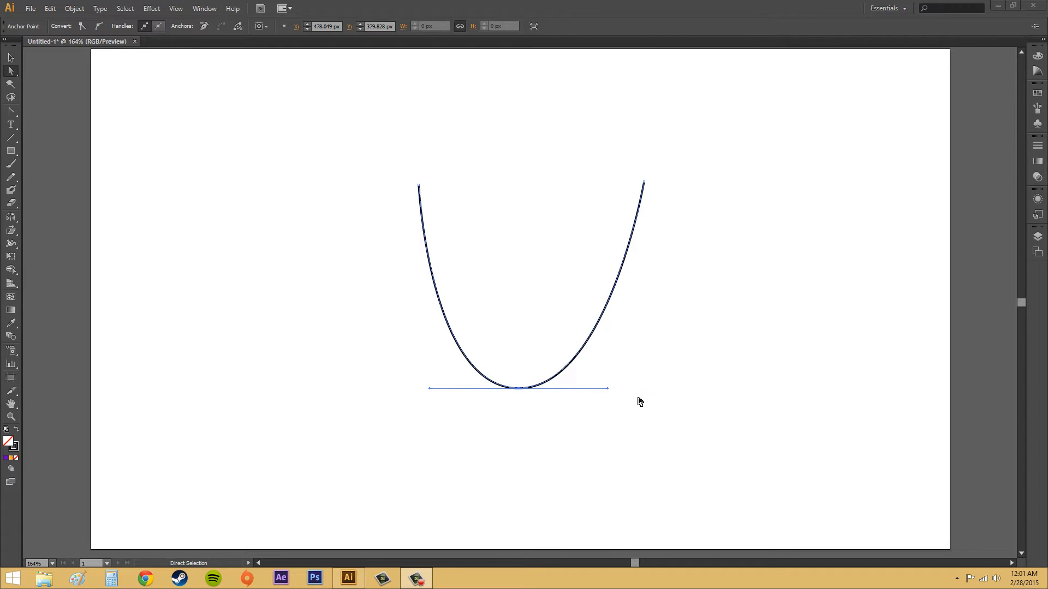
pyautogui.moveTo(661, 398)
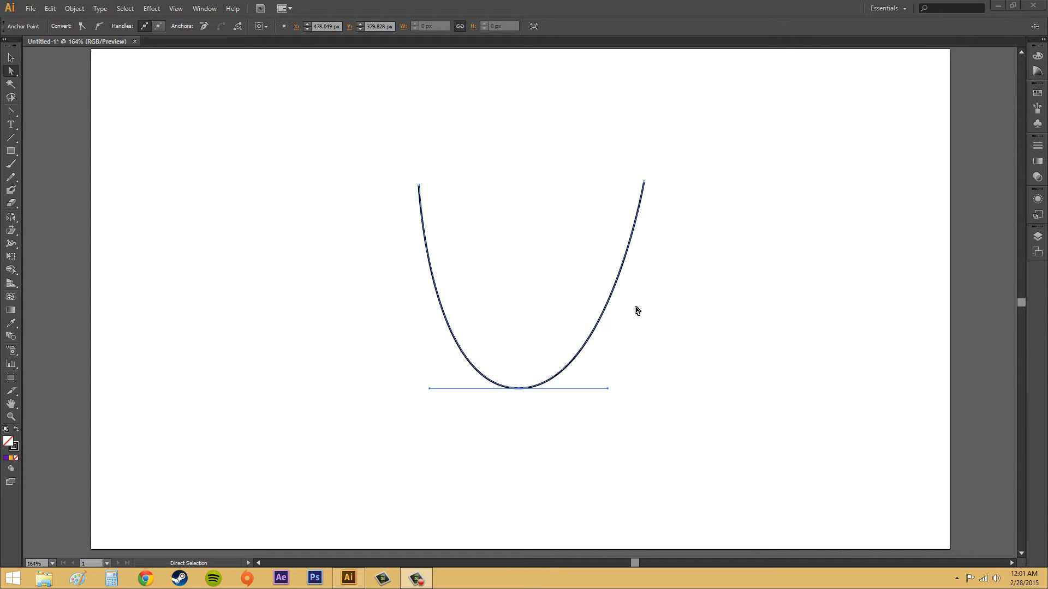
pyautogui.moveTo(576, 458)
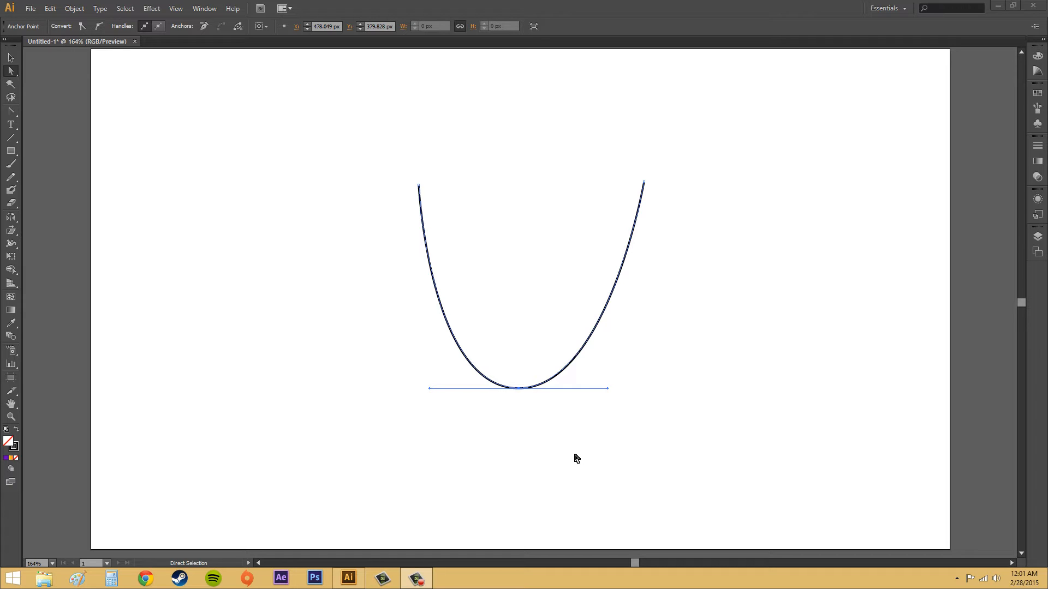
pyautogui.moveTo(633, 422)
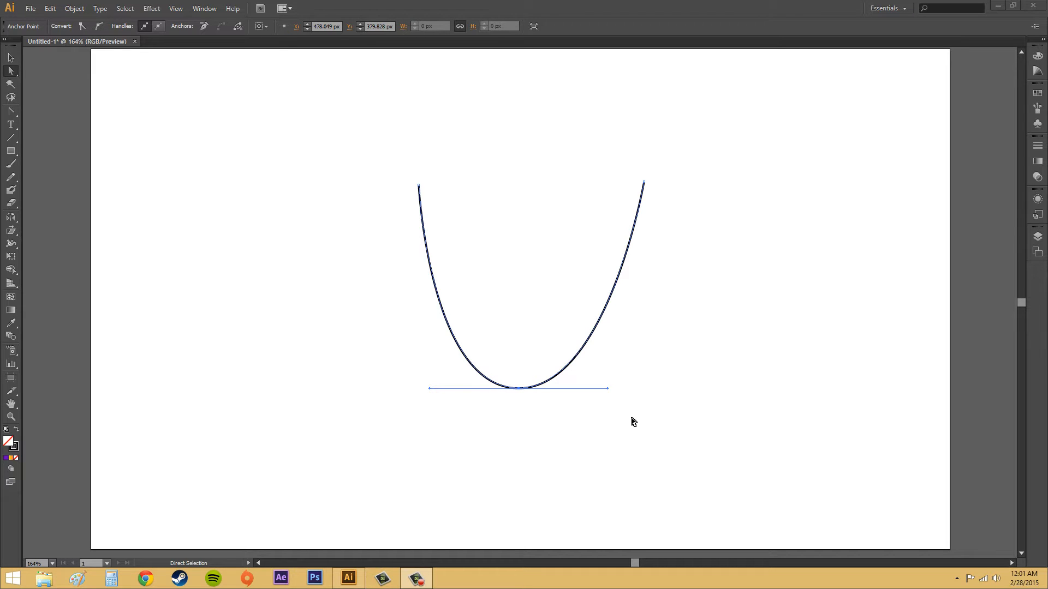
pyautogui.moveTo(635, 428)
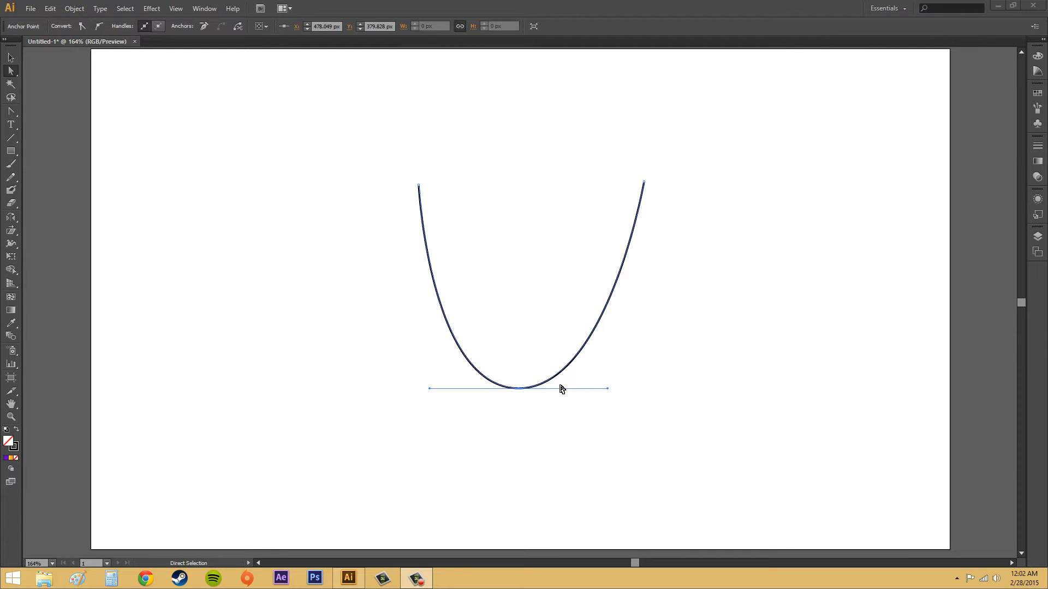
# Open Edit > Preferences > Selection & Anchor Display beside the U-shaped path.
pyautogui.click(50, 8)
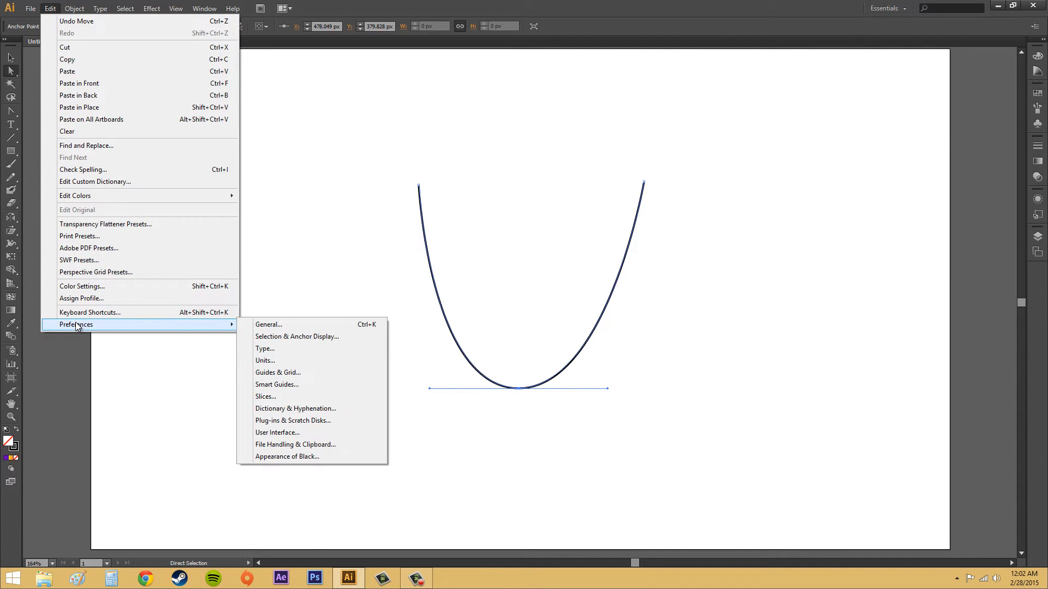
pyautogui.moveTo(297, 336)
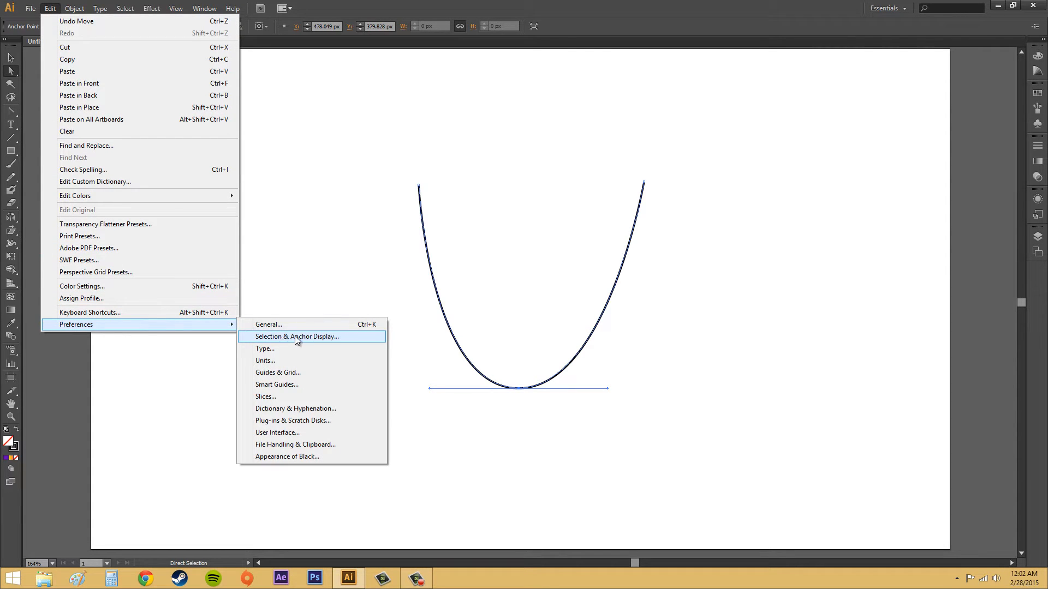
pyautogui.click(297, 336)
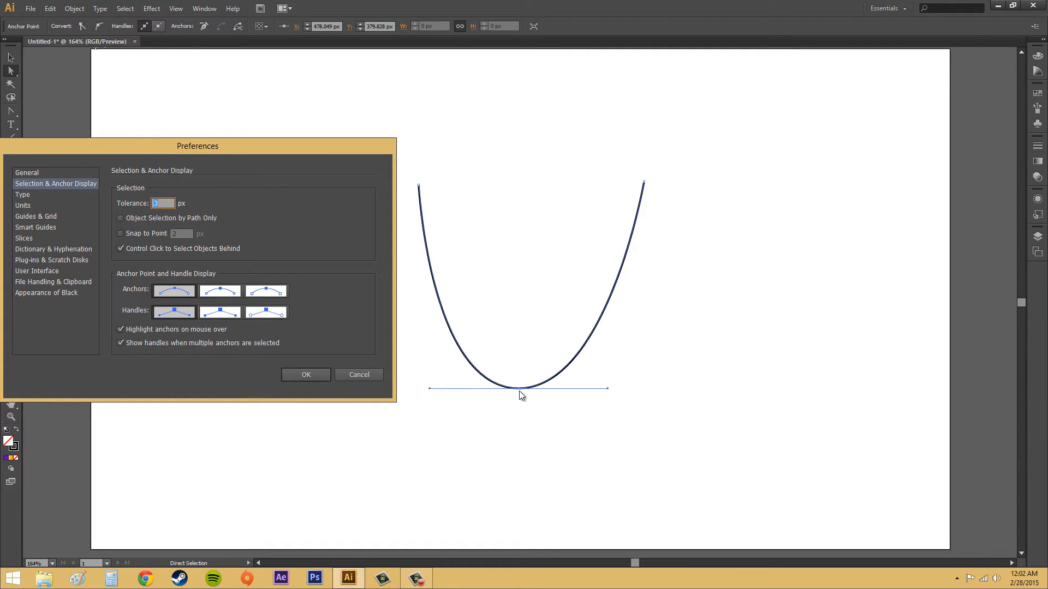
pyautogui.moveTo(319, 315)
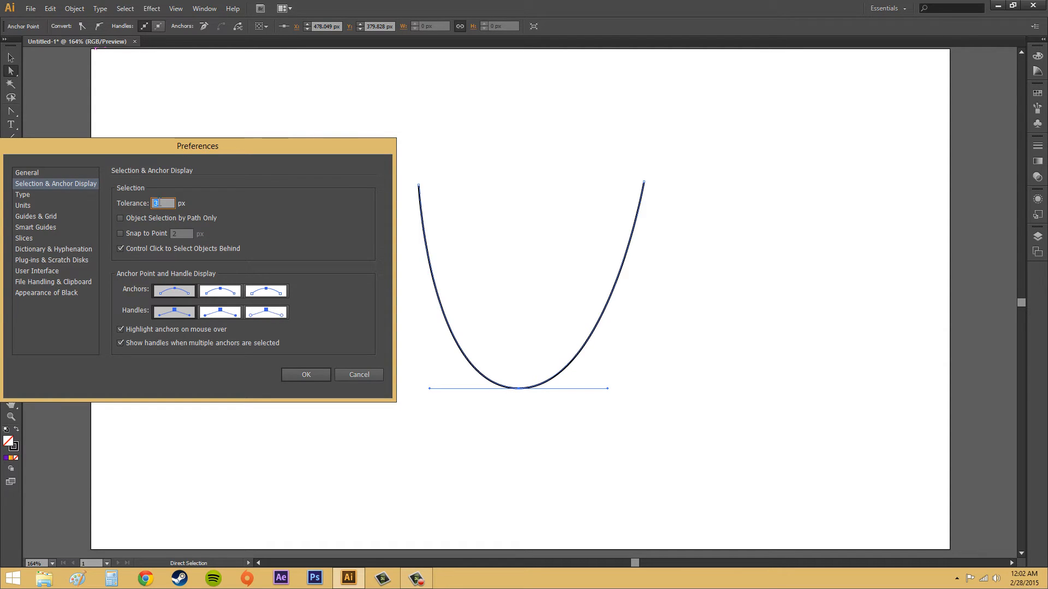
pyautogui.moveTo(654, 215)
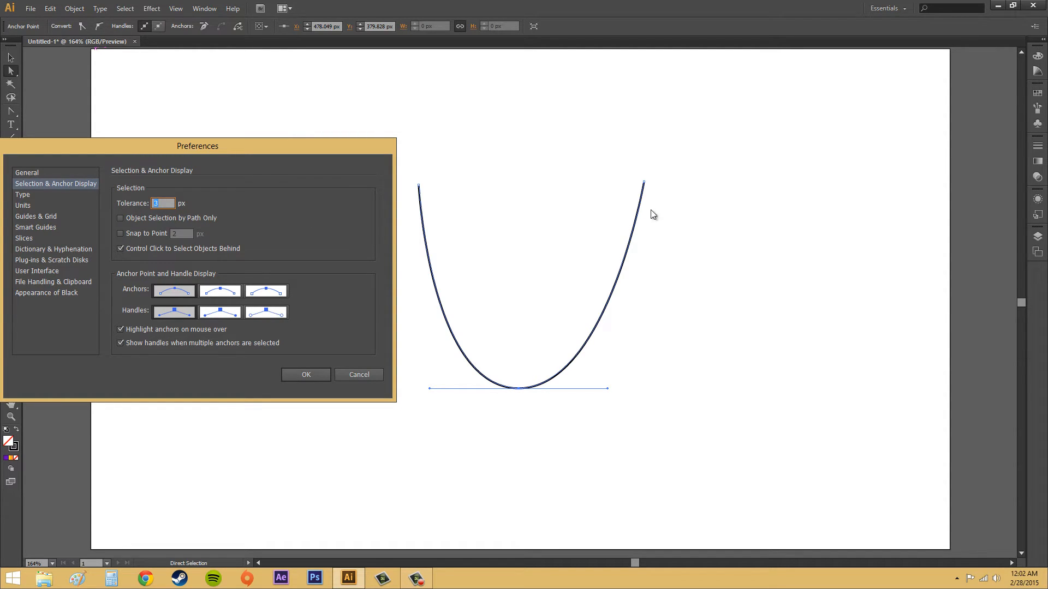
pyautogui.moveTo(700, 187)
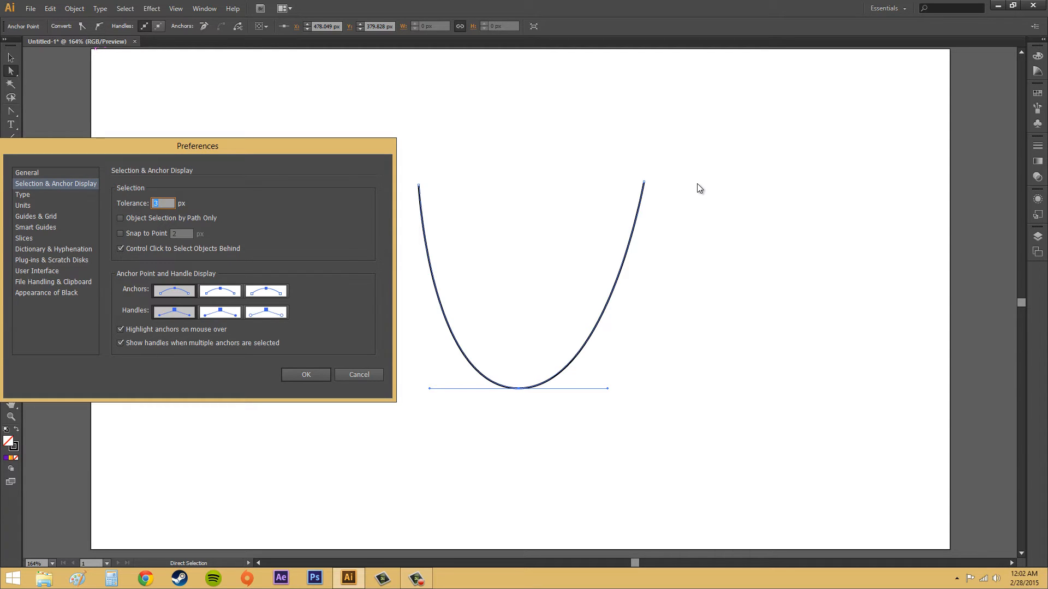
pyautogui.moveTo(680, 185)
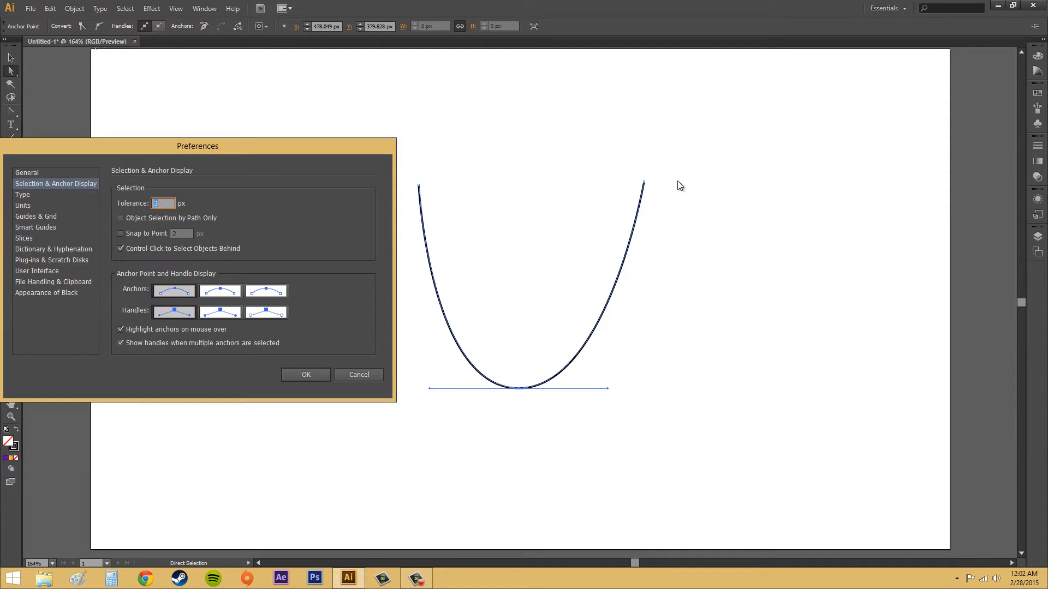
pyautogui.moveTo(634, 193)
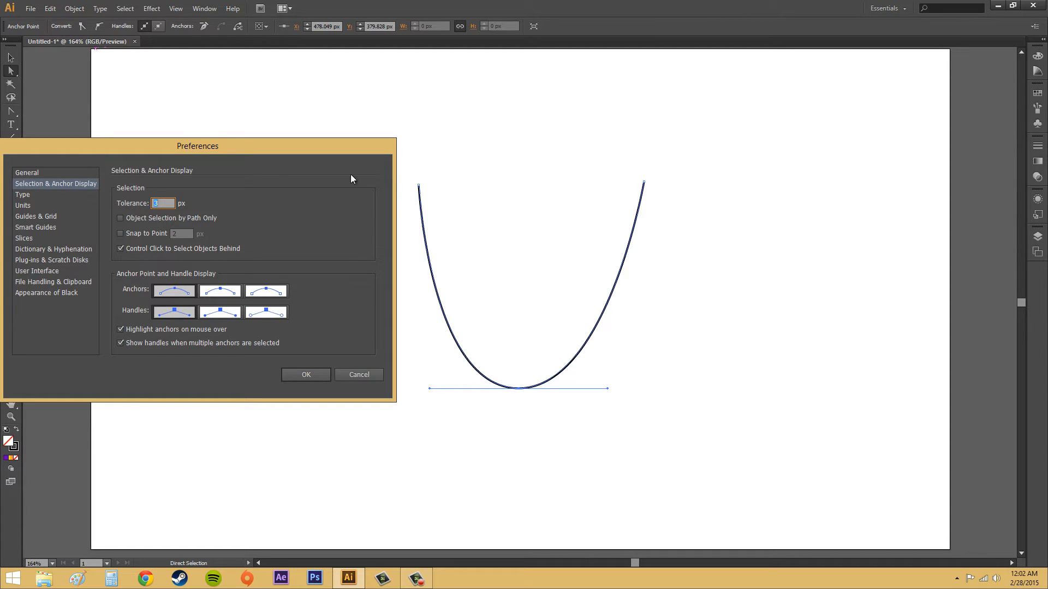
pyautogui.click(163, 203)
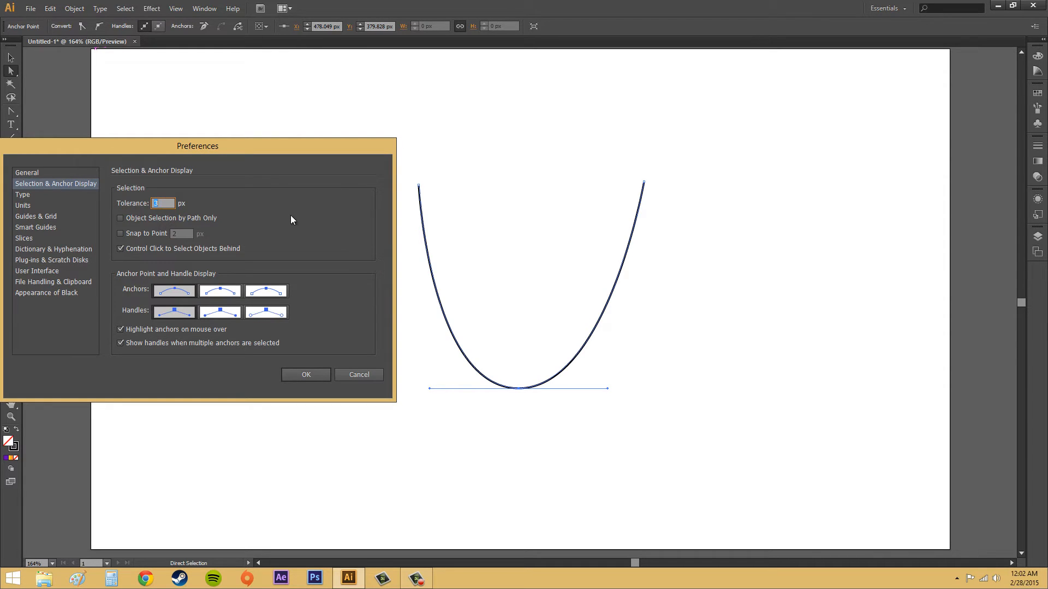
pyautogui.moveTo(160, 229)
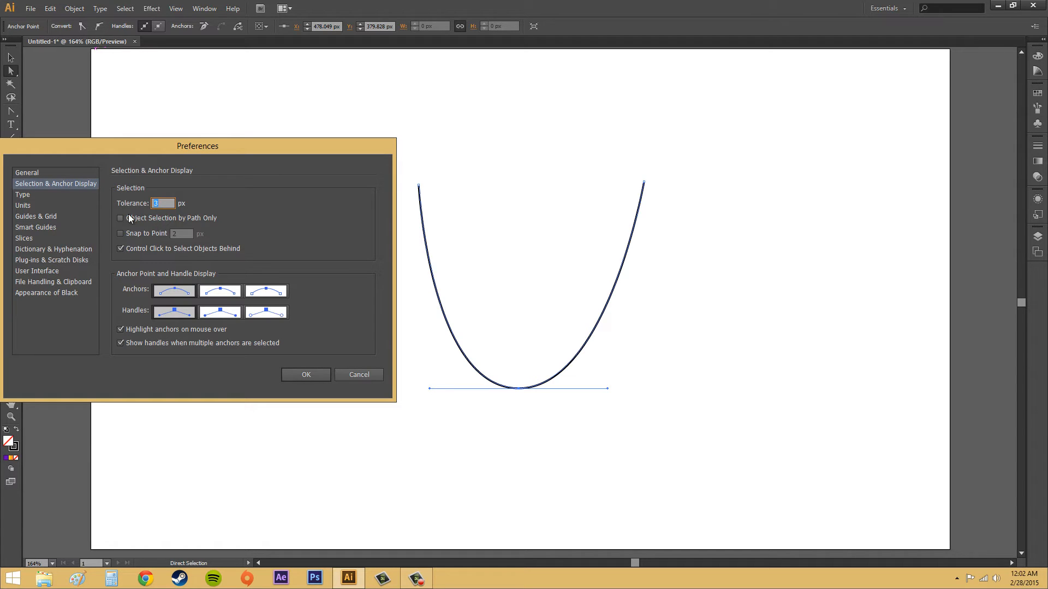
pyautogui.moveTo(203, 223)
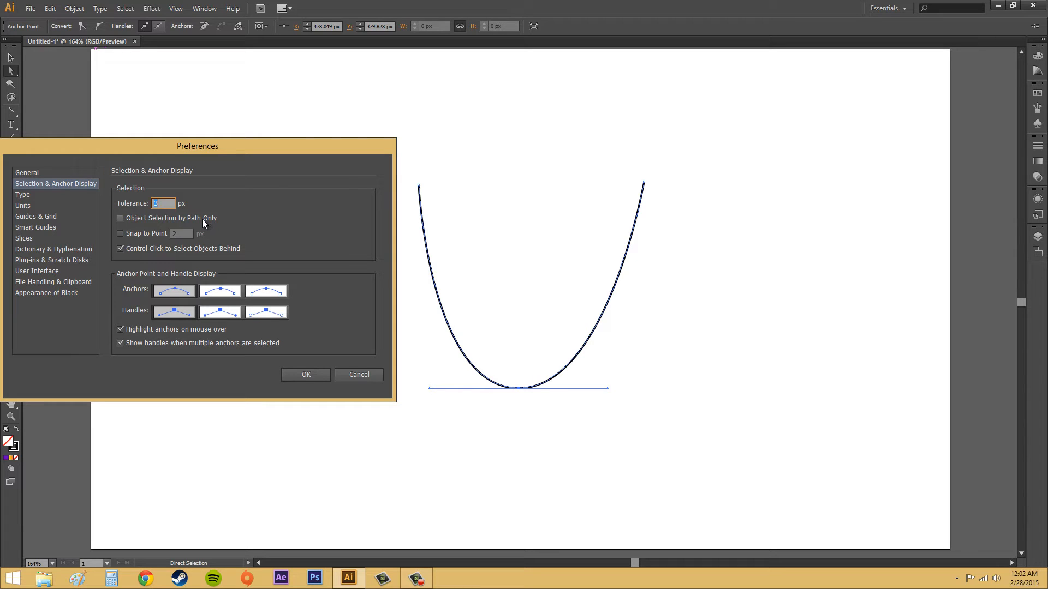
pyautogui.moveTo(184, 226)
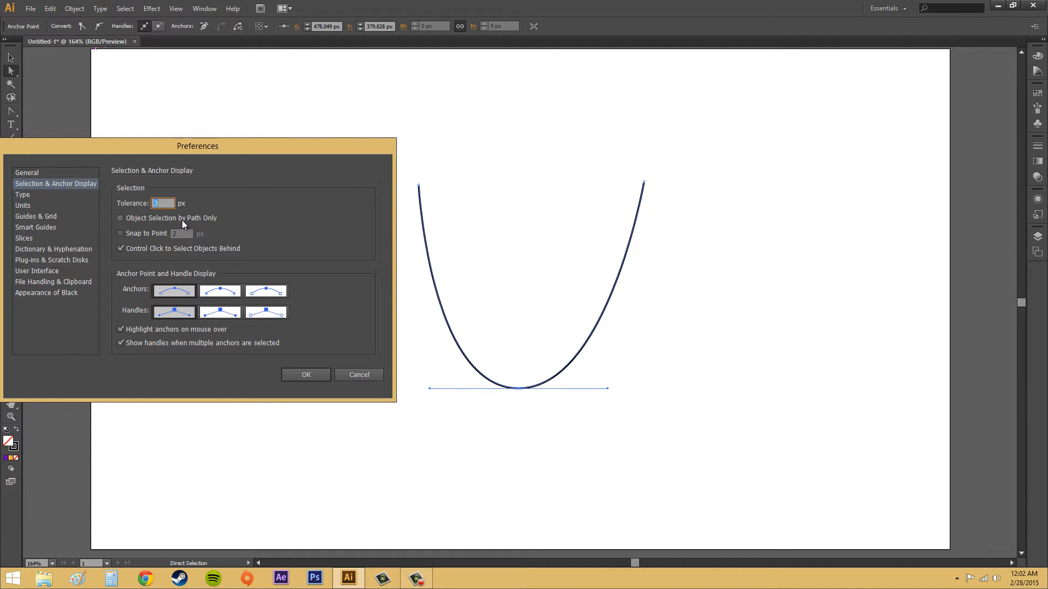
pyautogui.moveTo(146, 239)
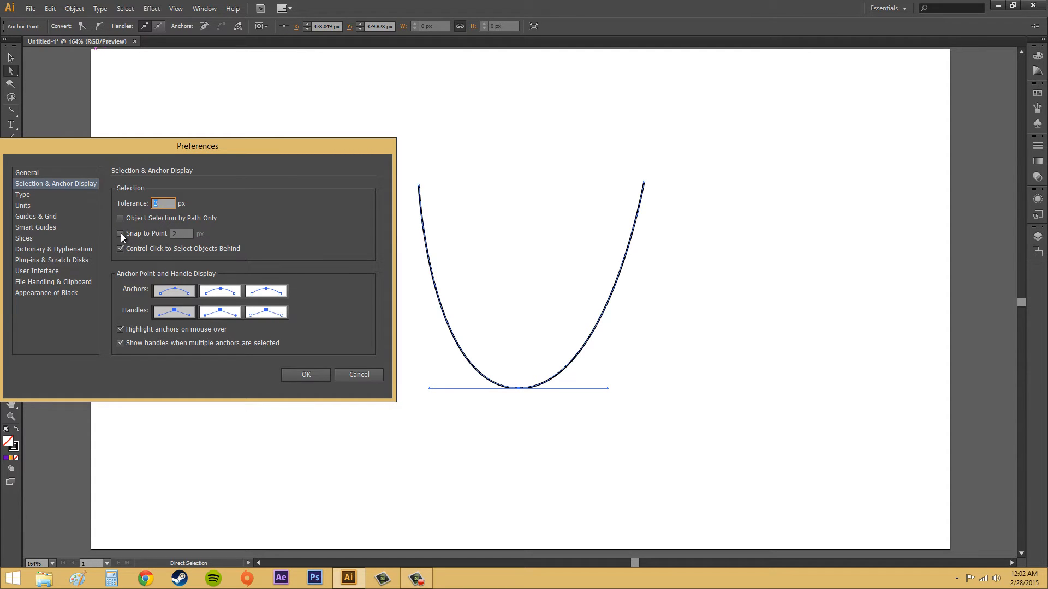
pyautogui.click(120, 233)
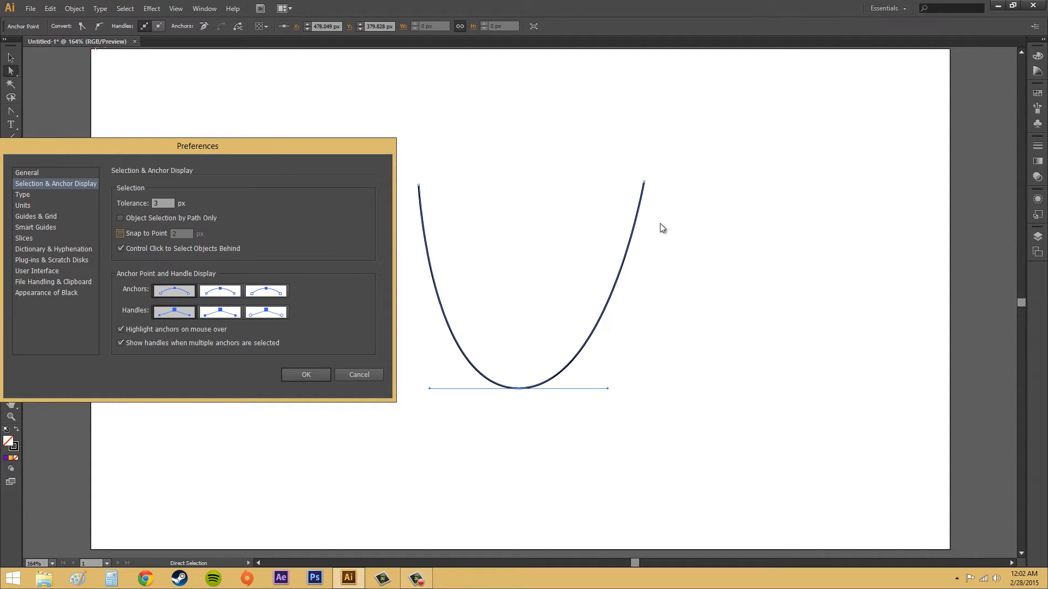
pyautogui.moveTo(472, 214)
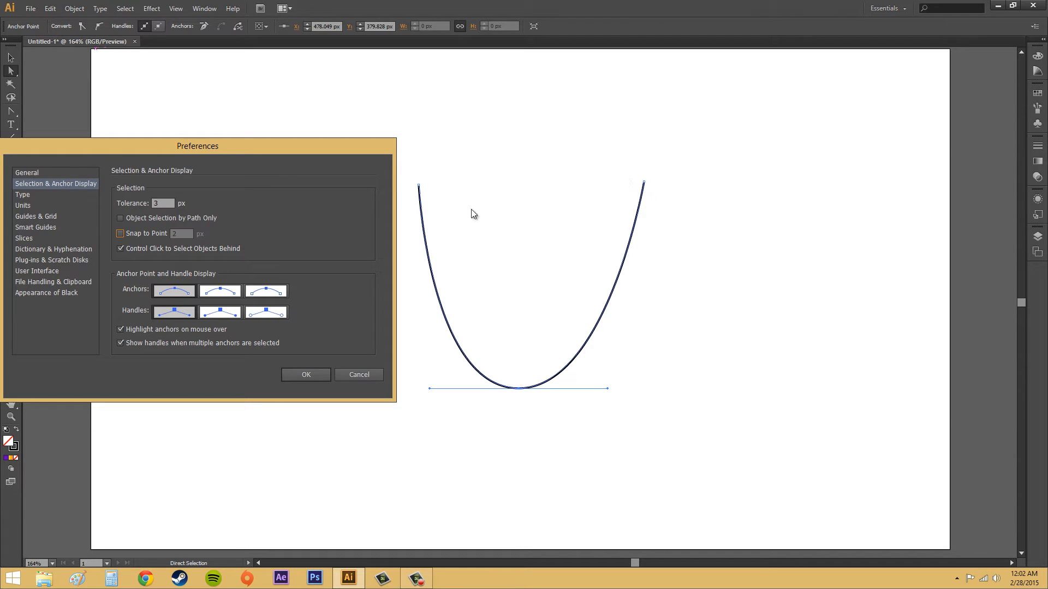
pyautogui.moveTo(560, 393)
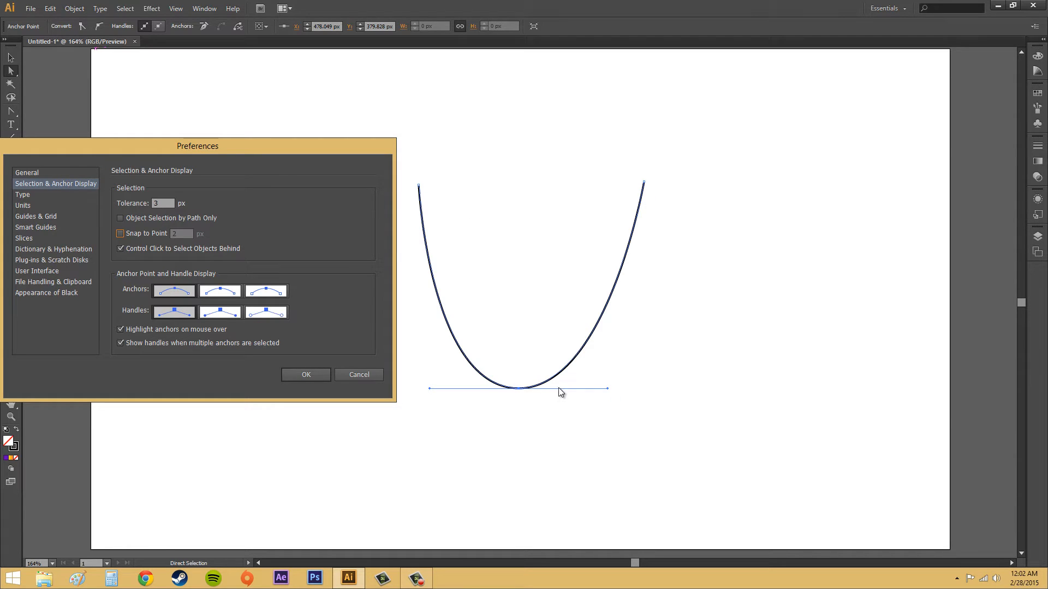
pyautogui.moveTo(552, 389)
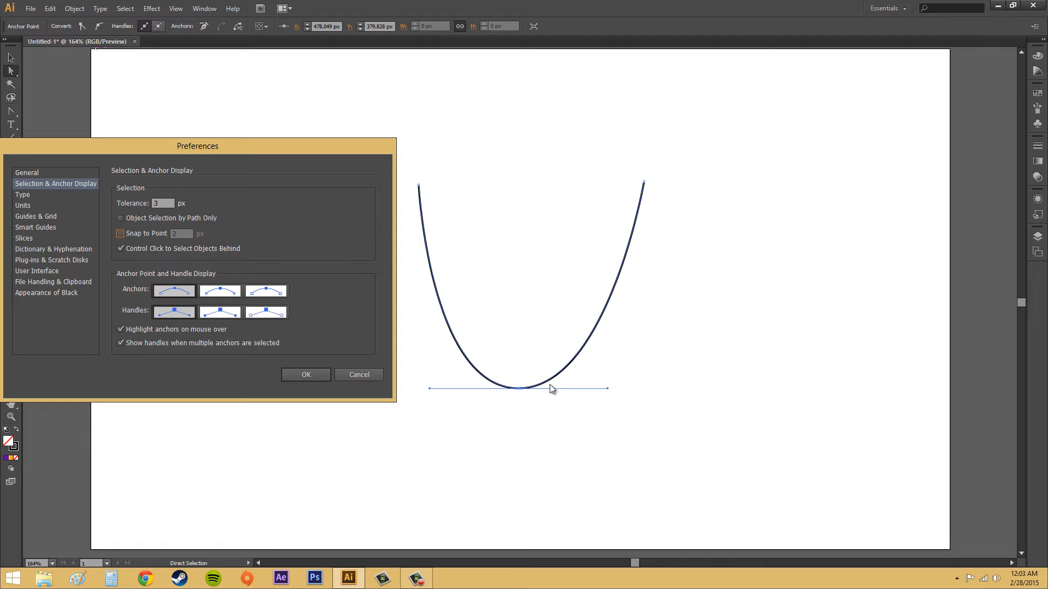
pyautogui.moveTo(683, 310)
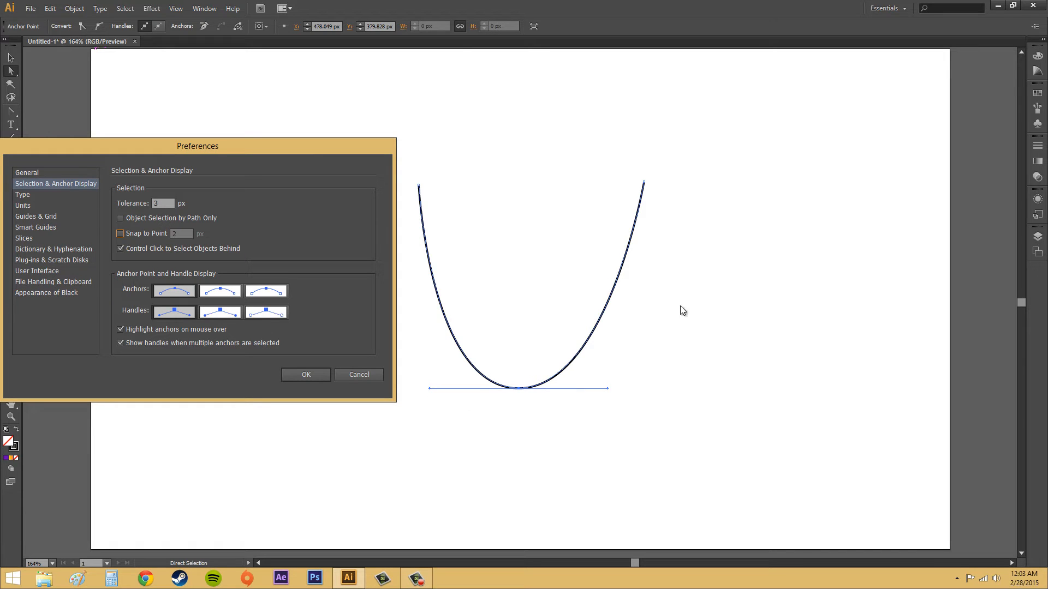
pyautogui.moveTo(636, 187)
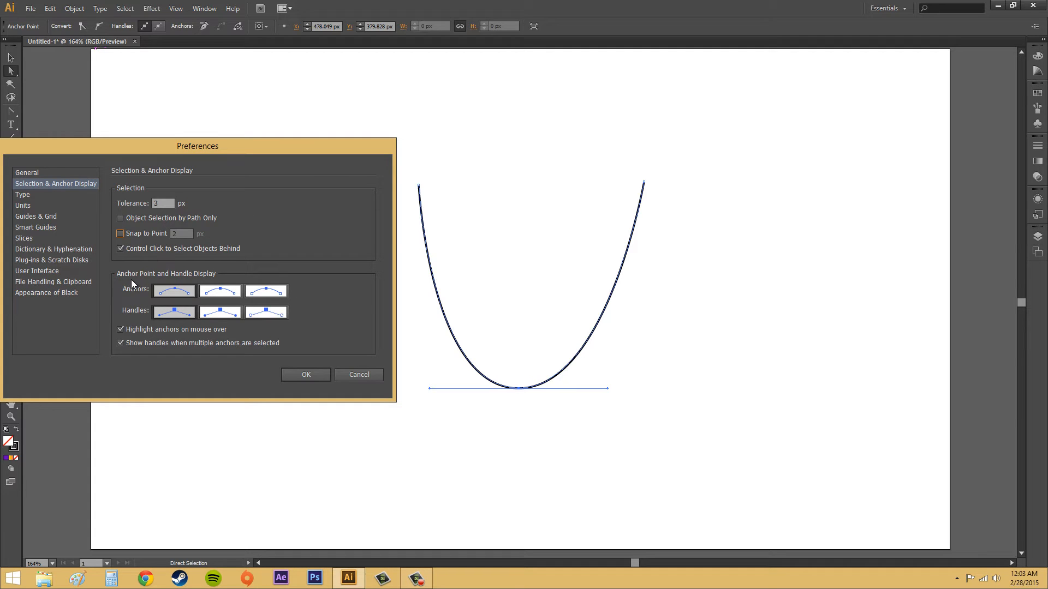
pyautogui.moveTo(119, 298)
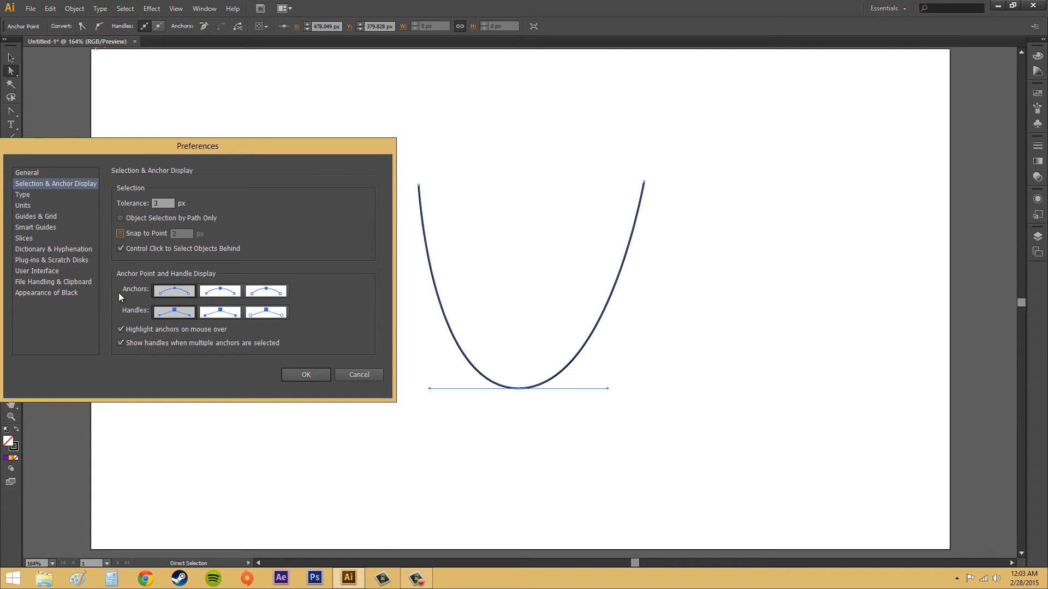
# Try the smallest and medium Anchors display styles, then close Preferences.
pyautogui.click(174, 291)
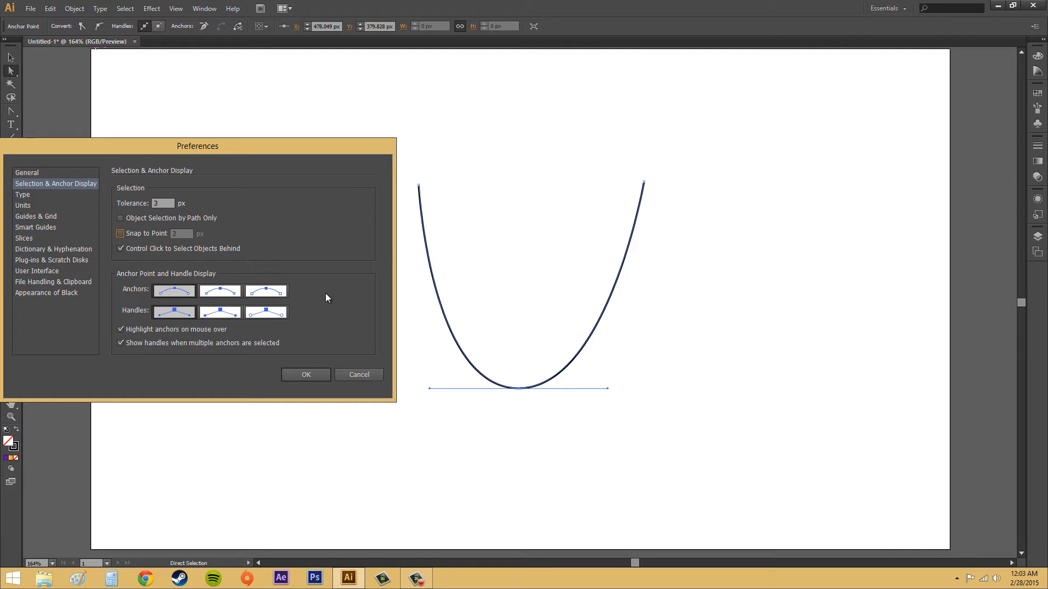
pyautogui.click(173, 290)
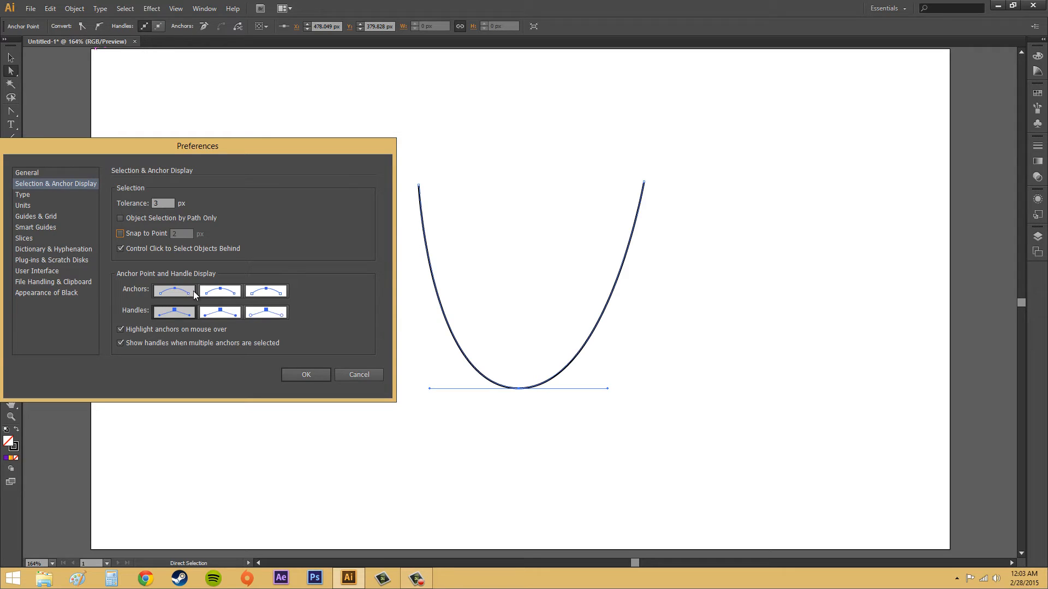
pyautogui.click(219, 290)
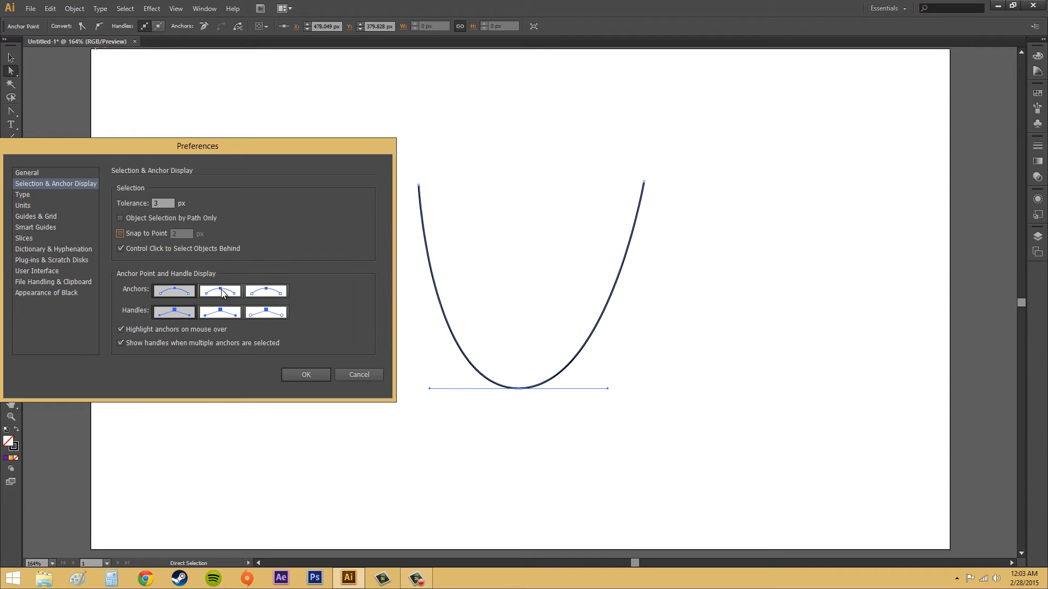
pyautogui.click(220, 291)
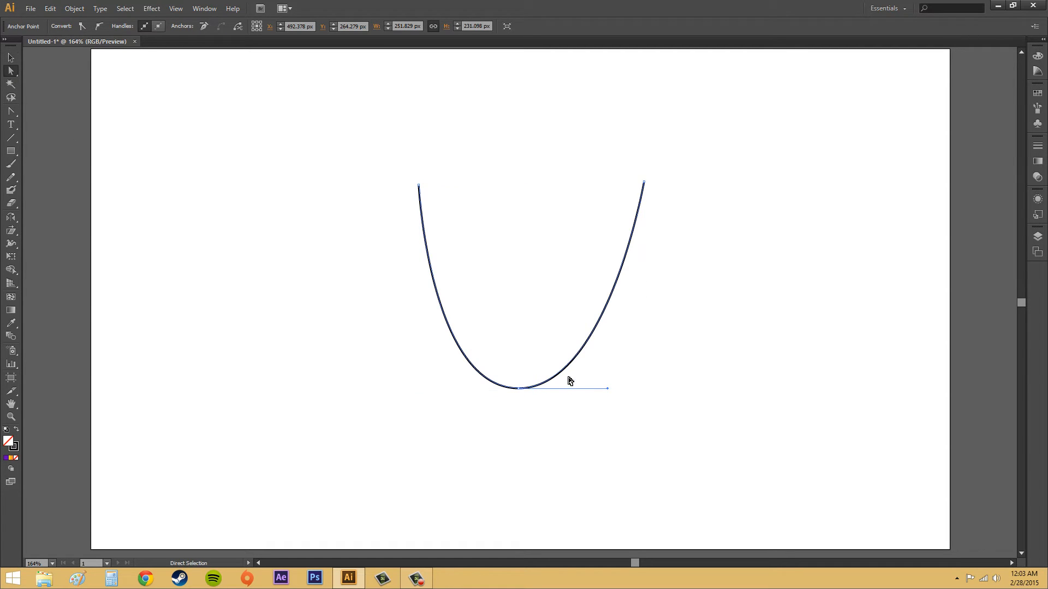
pyautogui.moveTo(83, 68)
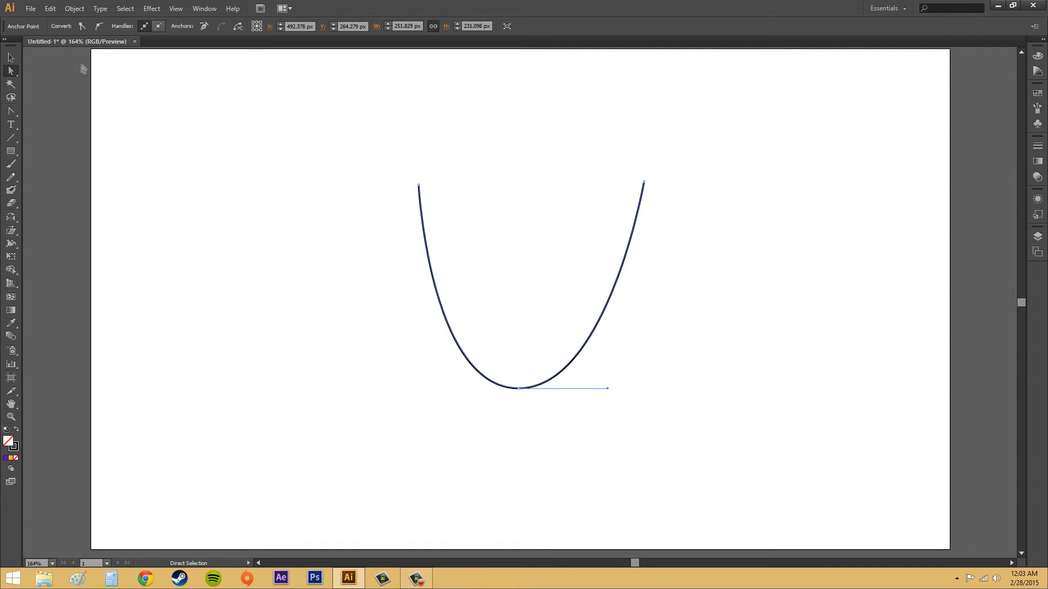
pyautogui.moveTo(428, 270)
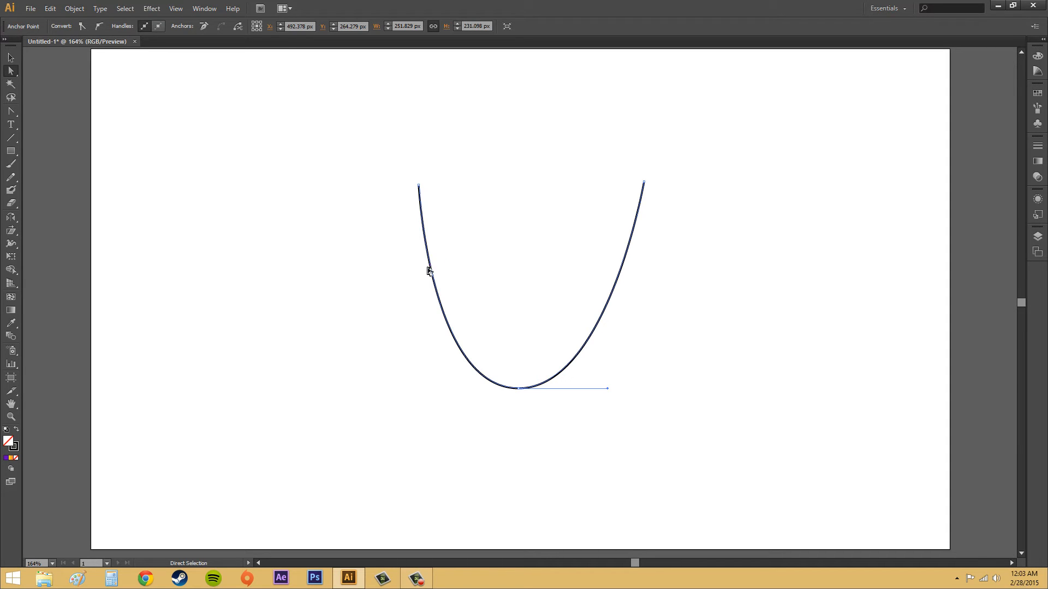
# Reselect the whole U-shaped path and set its stroke to None.
pyautogui.click(10, 59)
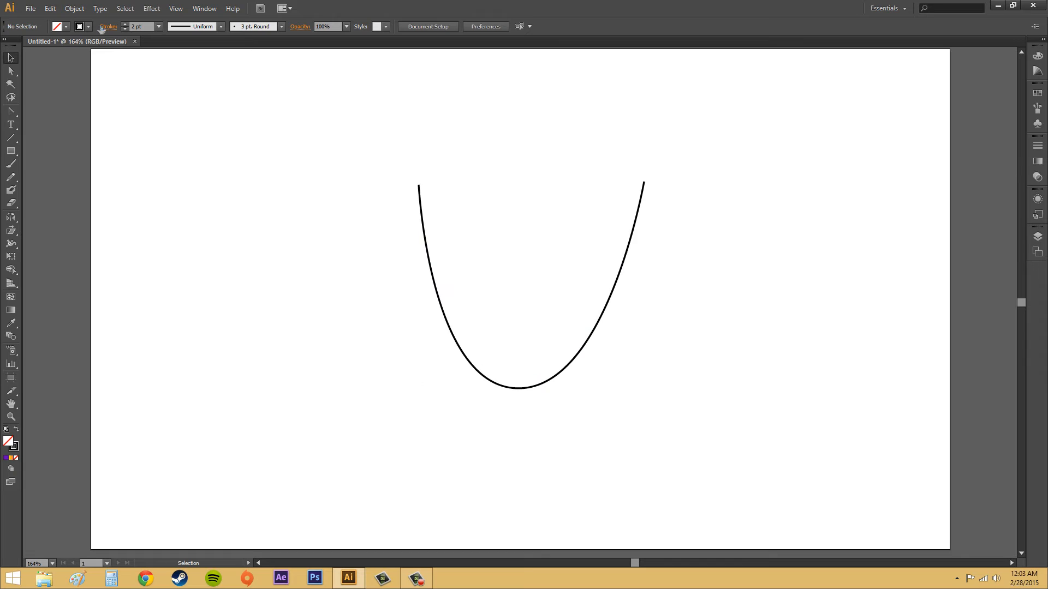
pyautogui.click(517, 386)
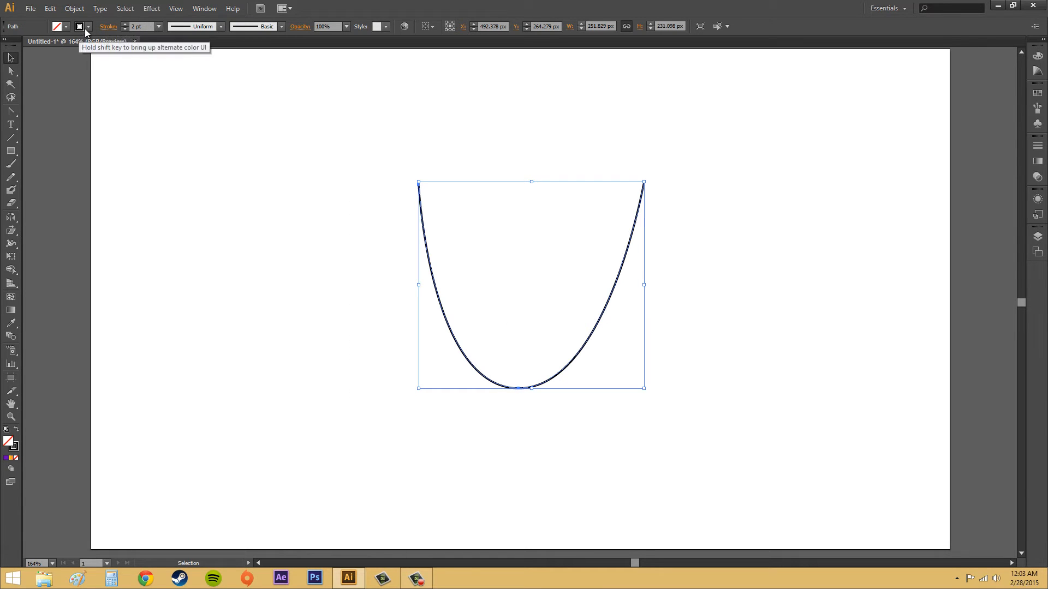
pyautogui.click(88, 26)
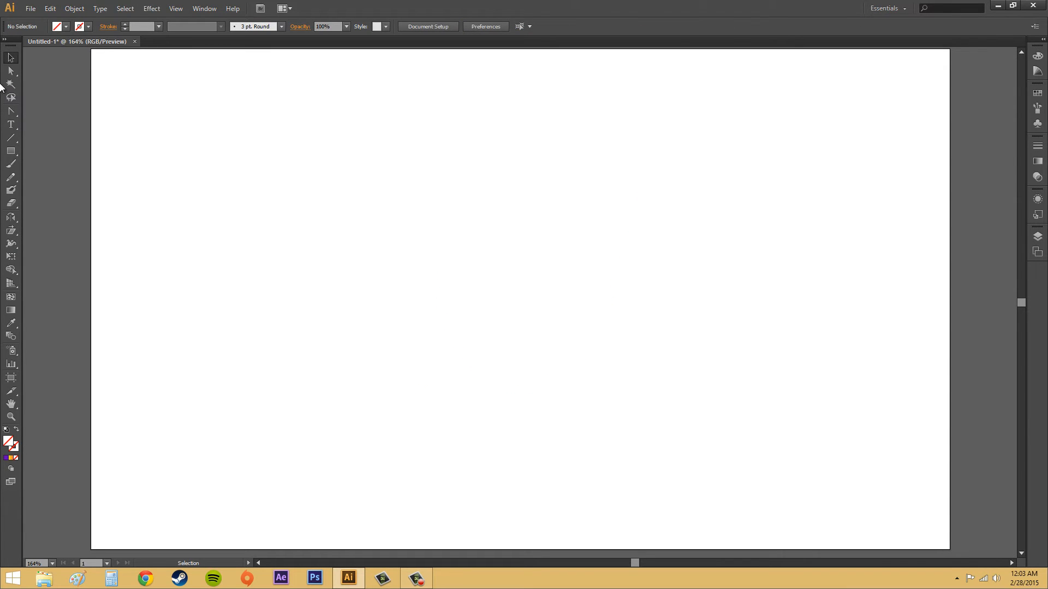
# Select the unstroked path's bottom anchor with the Direct Selection Tool.
pyautogui.click(11, 69)
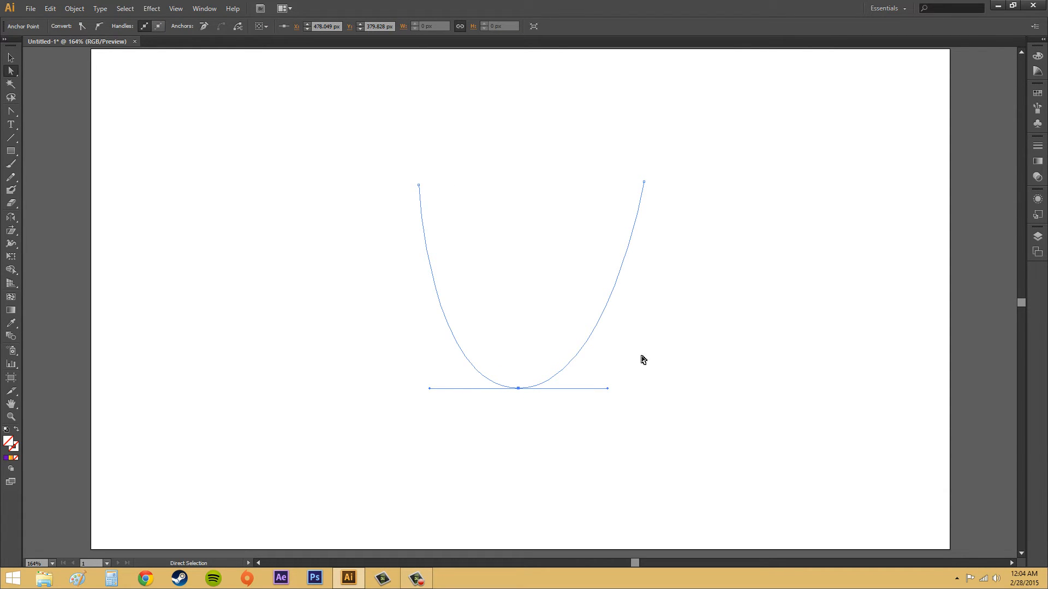
pyautogui.moveTo(418, 200)
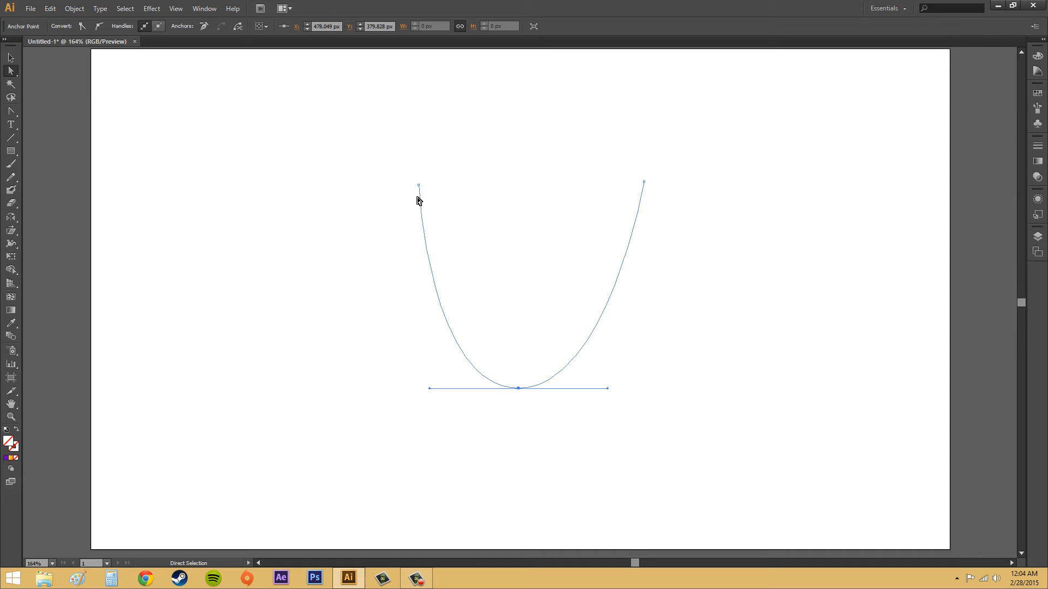
pyautogui.moveTo(423, 206)
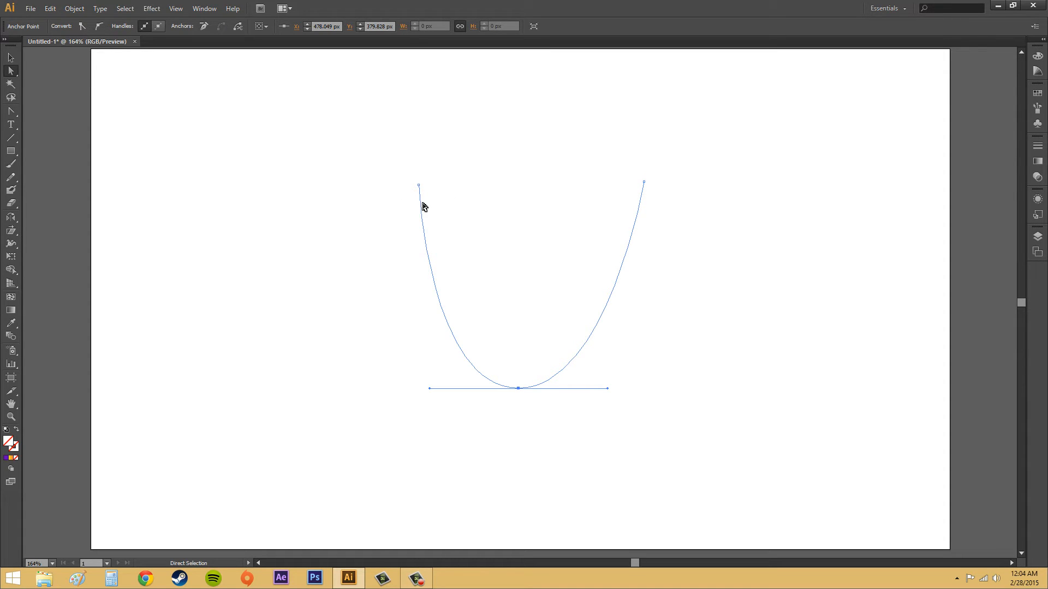
pyautogui.moveTo(419, 187)
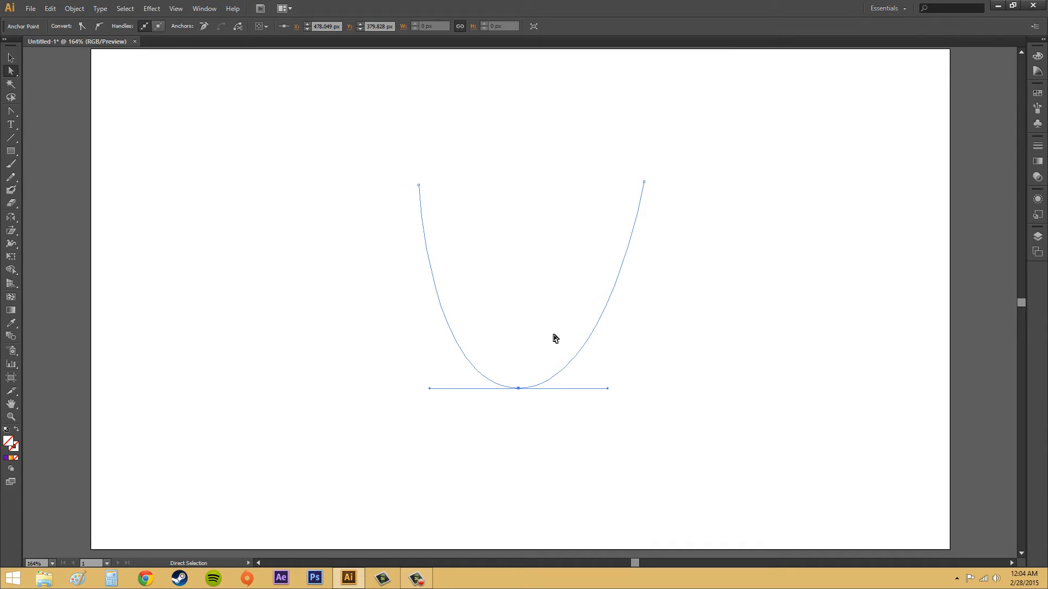
pyautogui.moveTo(514, 389)
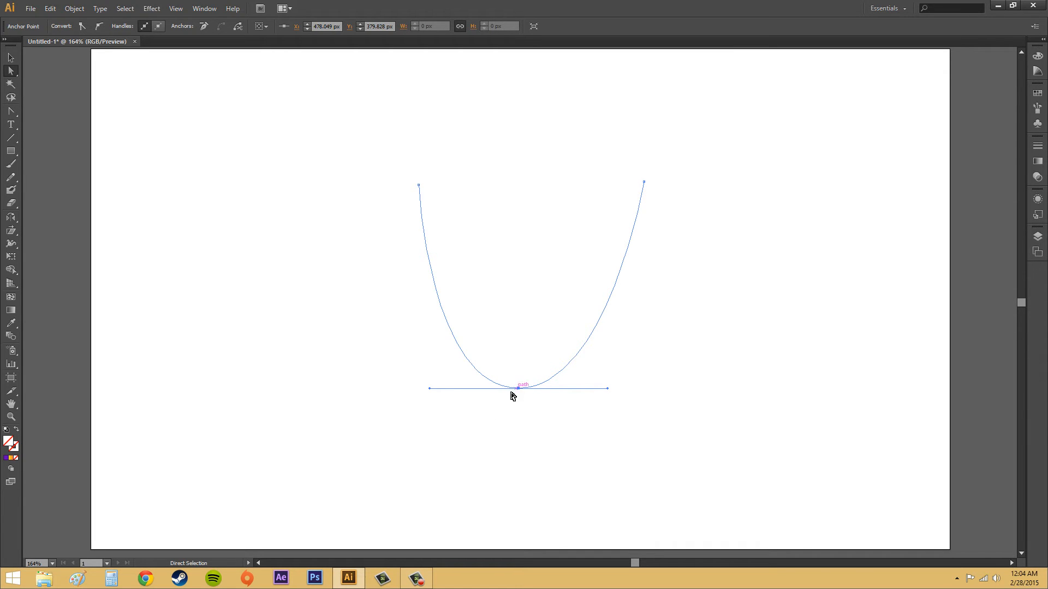
pyautogui.click(50, 8)
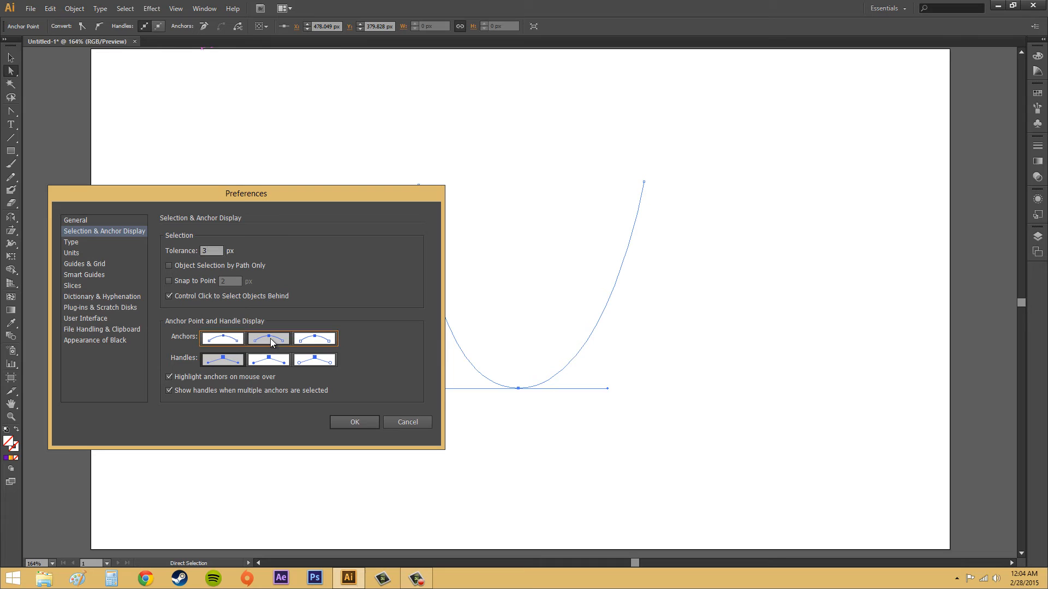
# Apply the third, largest Anchors style in Selection & Anchor Display preferences.
pyautogui.click(314, 339)
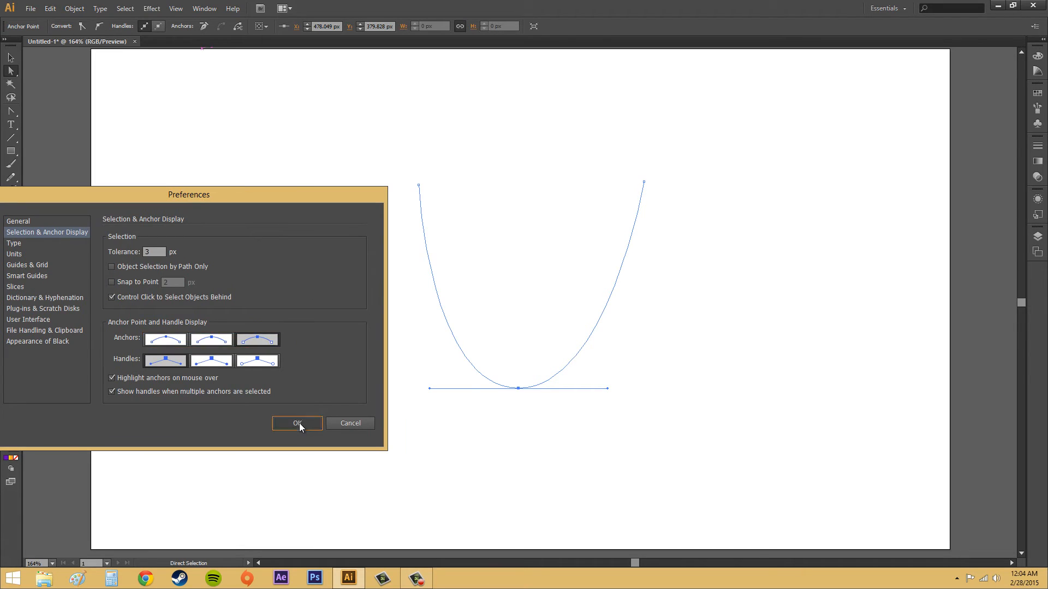
pyautogui.click(297, 424)
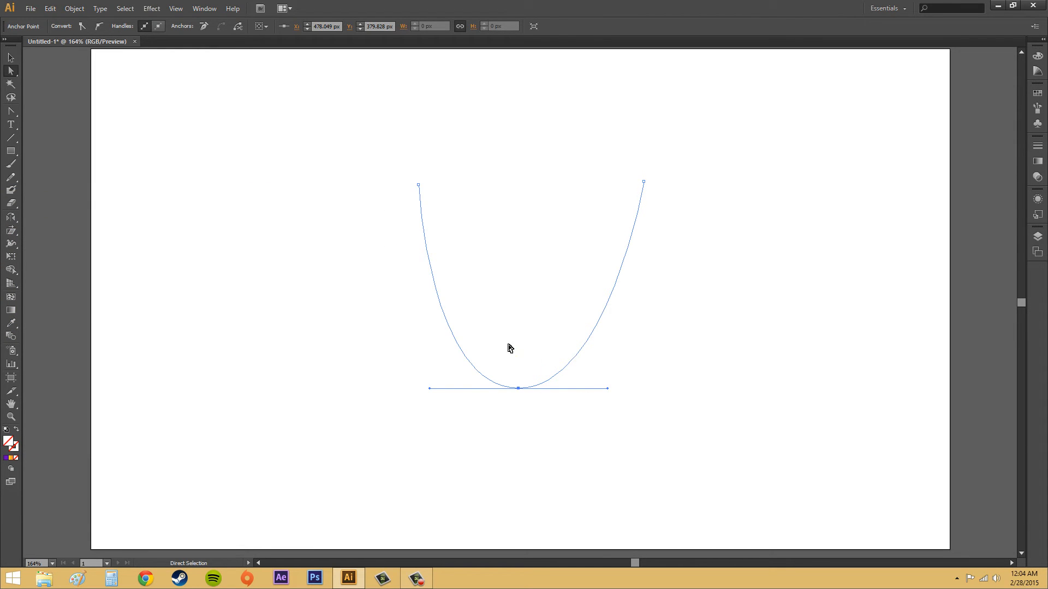
pyautogui.moveTo(645, 185)
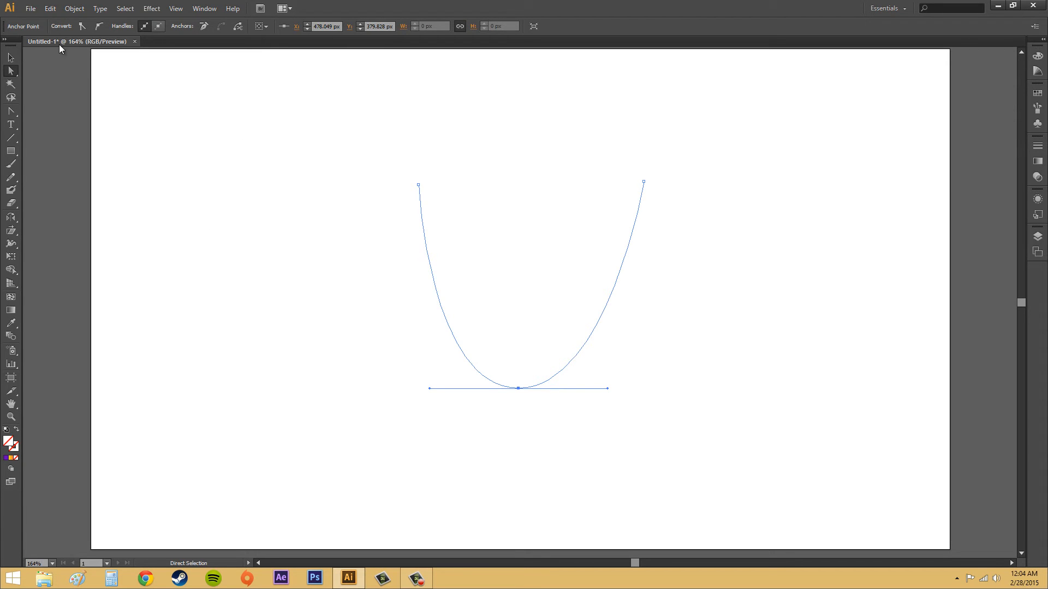
pyautogui.click(50, 8)
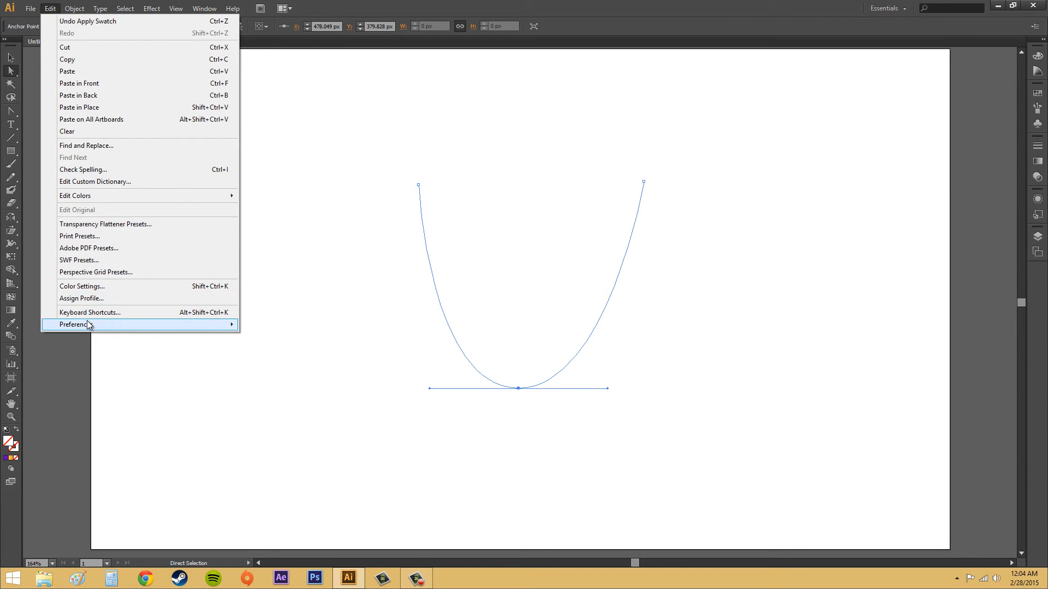
pyautogui.click(75, 324)
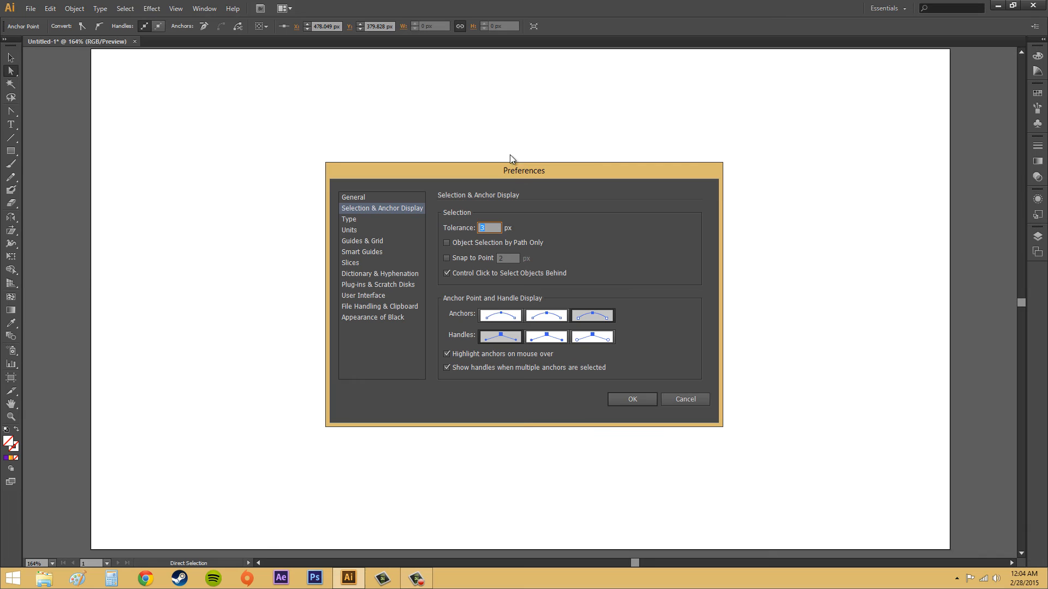
pyautogui.moveTo(581, 177)
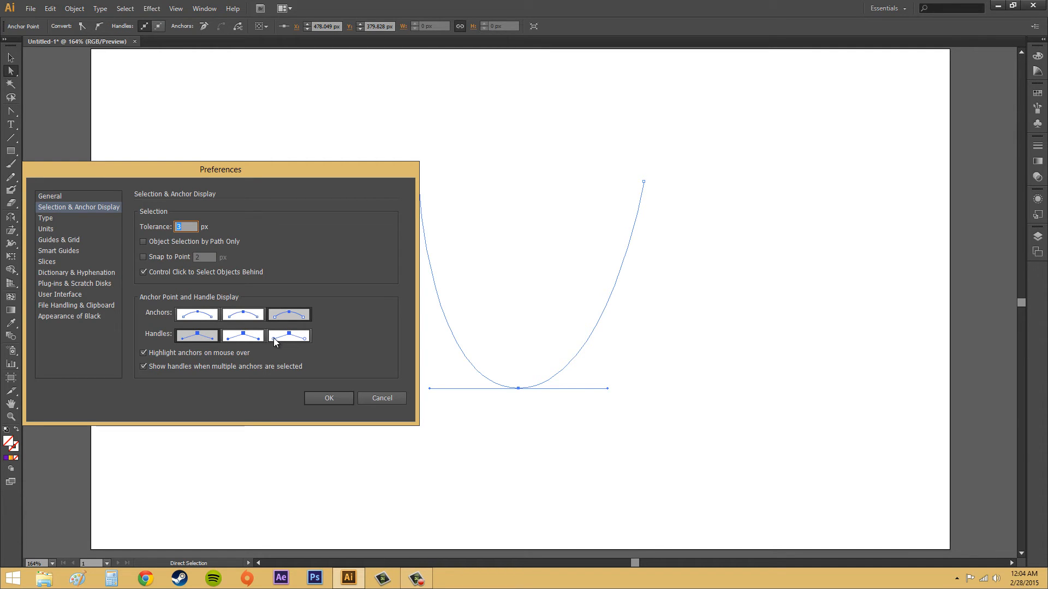
pyautogui.click(289, 334)
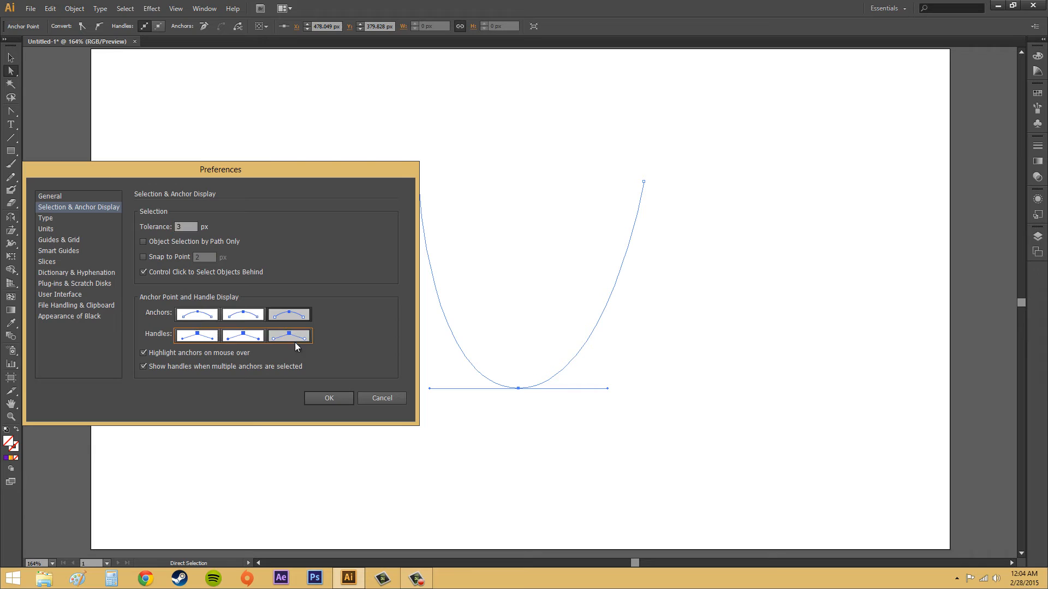
pyautogui.moveTo(220, 170); pyautogui.dragTo(152, 161)
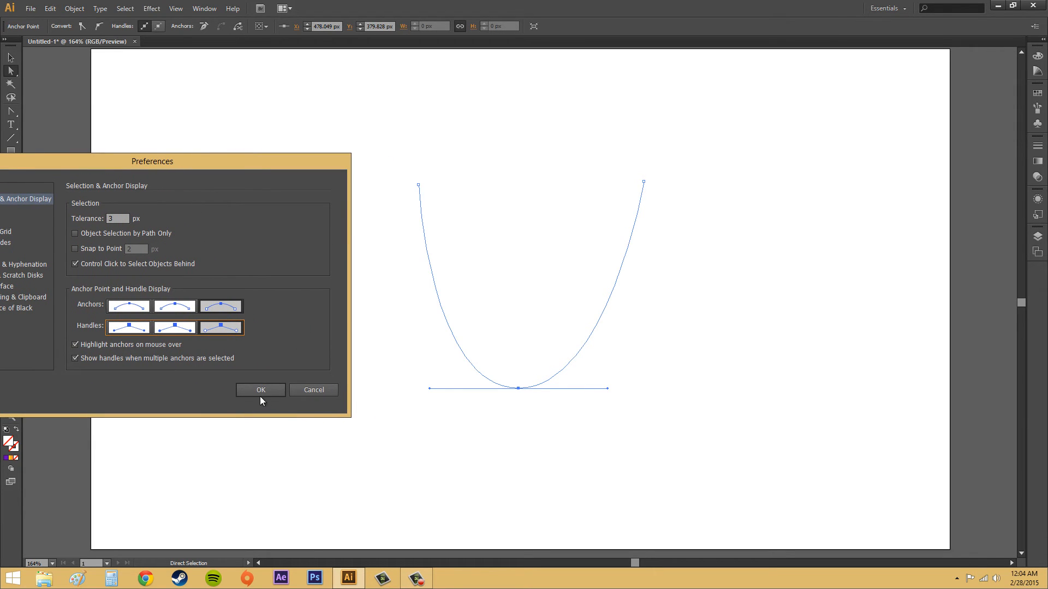
pyautogui.click(260, 390)
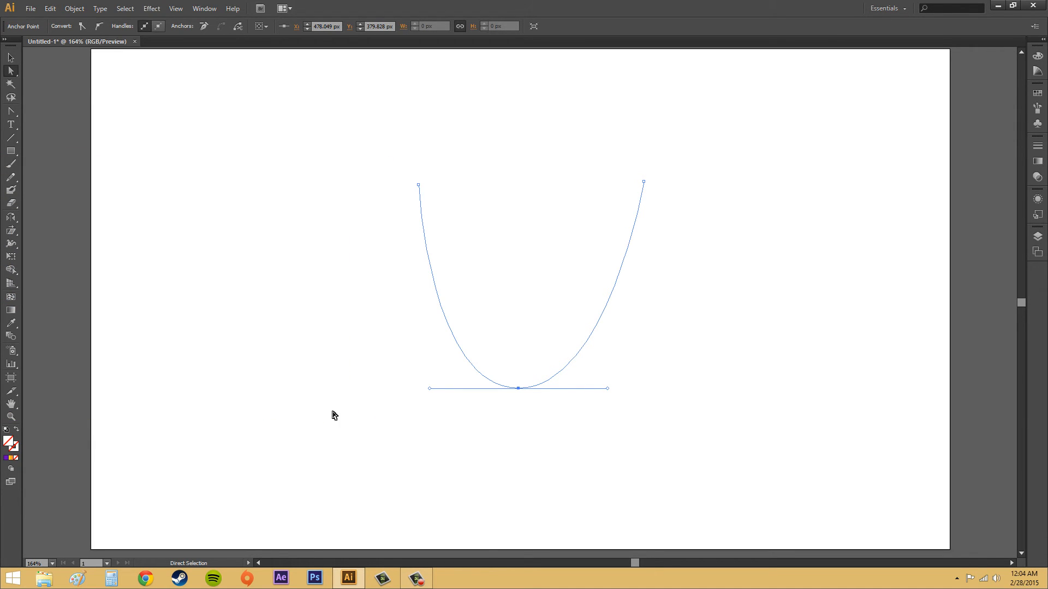
pyautogui.moveTo(375, 468)
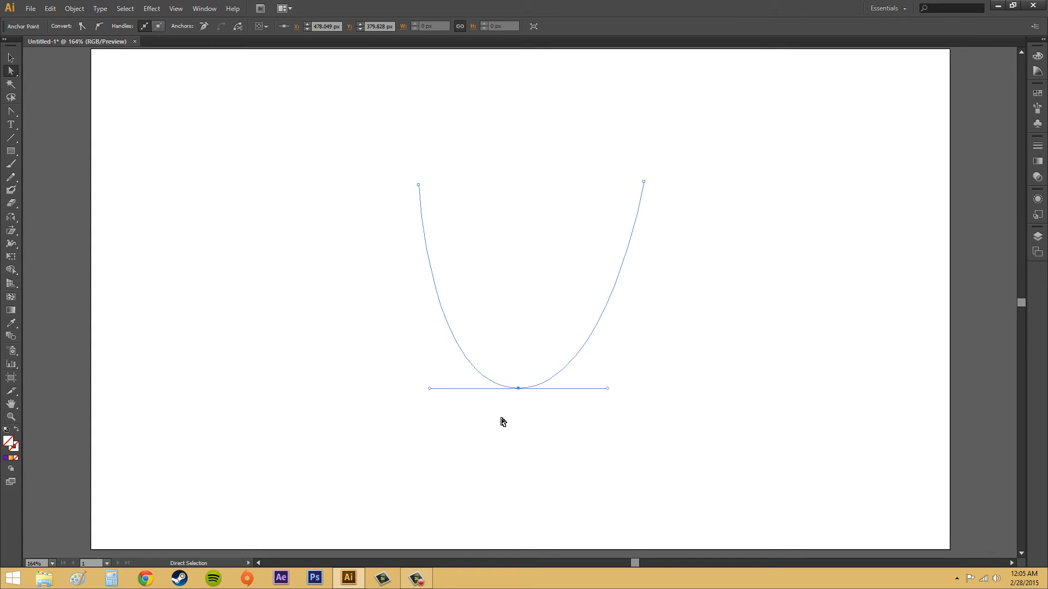
pyautogui.moveTo(233, 89)
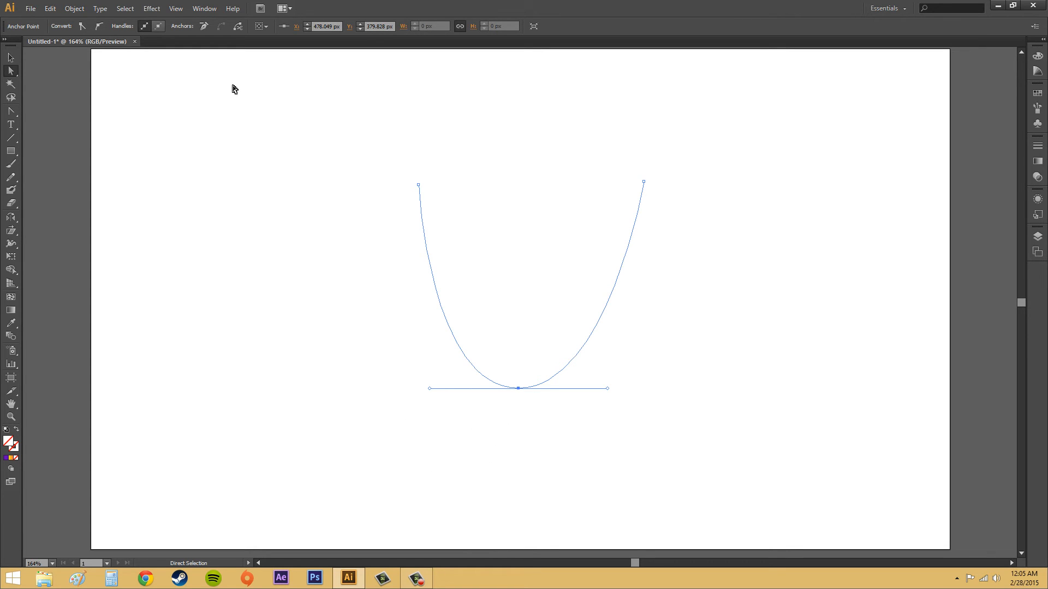
# Set the largest Anchors and Handles styles in Selection & Anchor Display preferences, with the dialog moved aside.
pyautogui.click(50, 8)
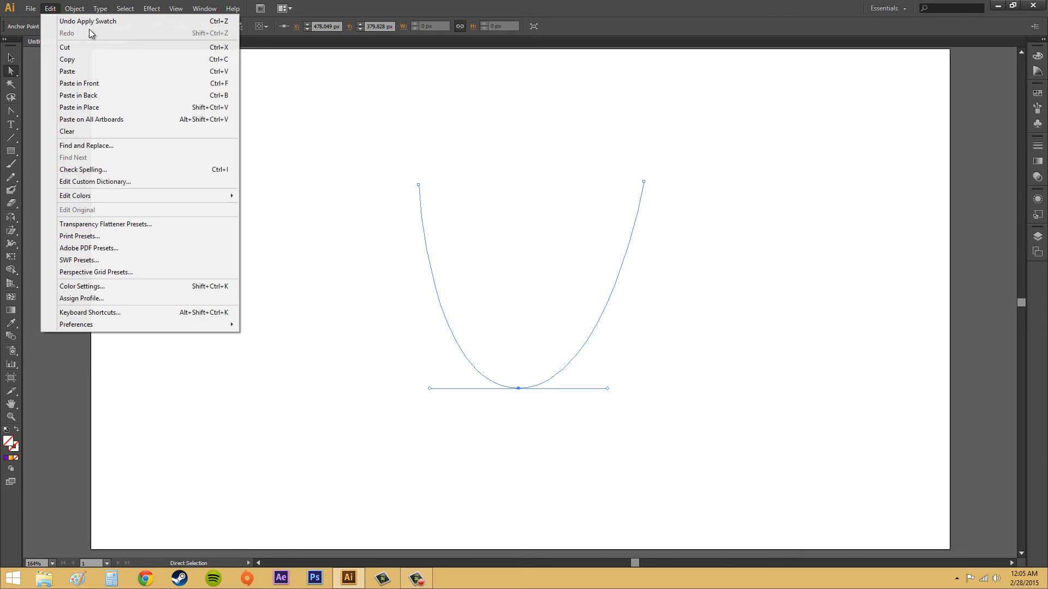
pyautogui.moveTo(87, 21)
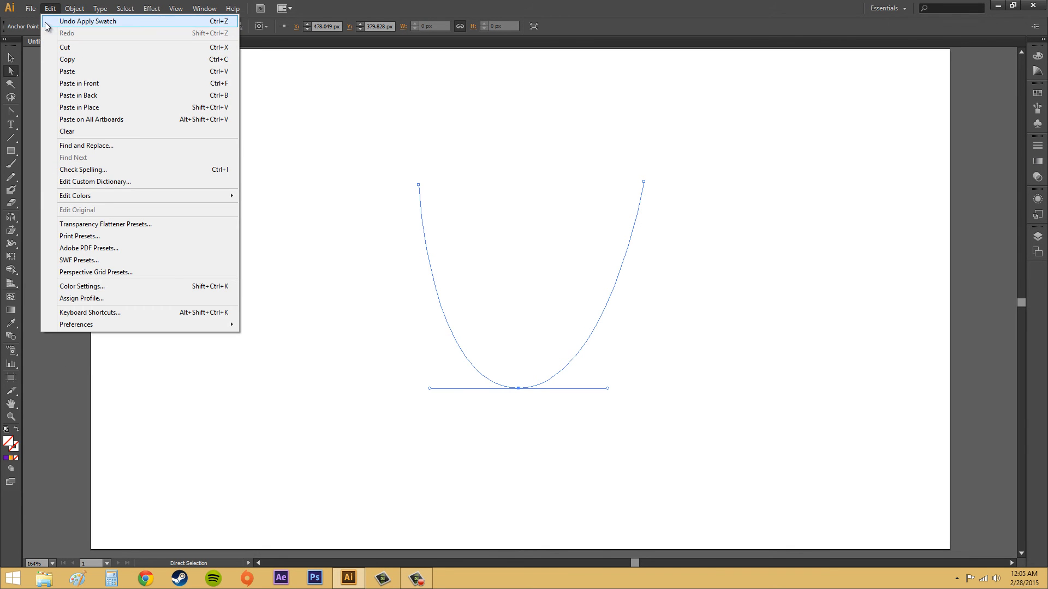
pyautogui.moveTo(110, 224)
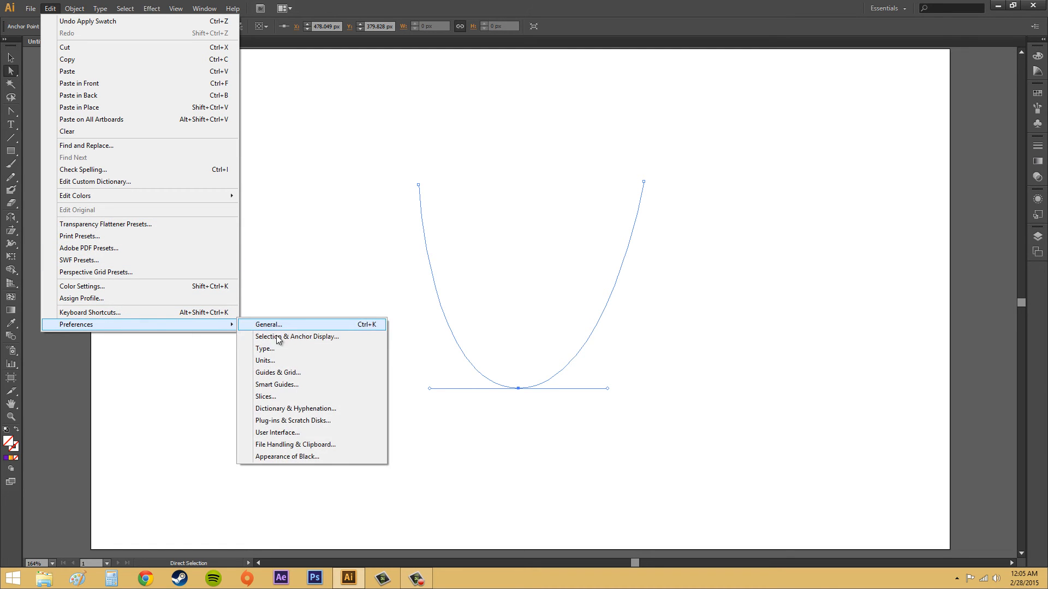
pyautogui.click(297, 337)
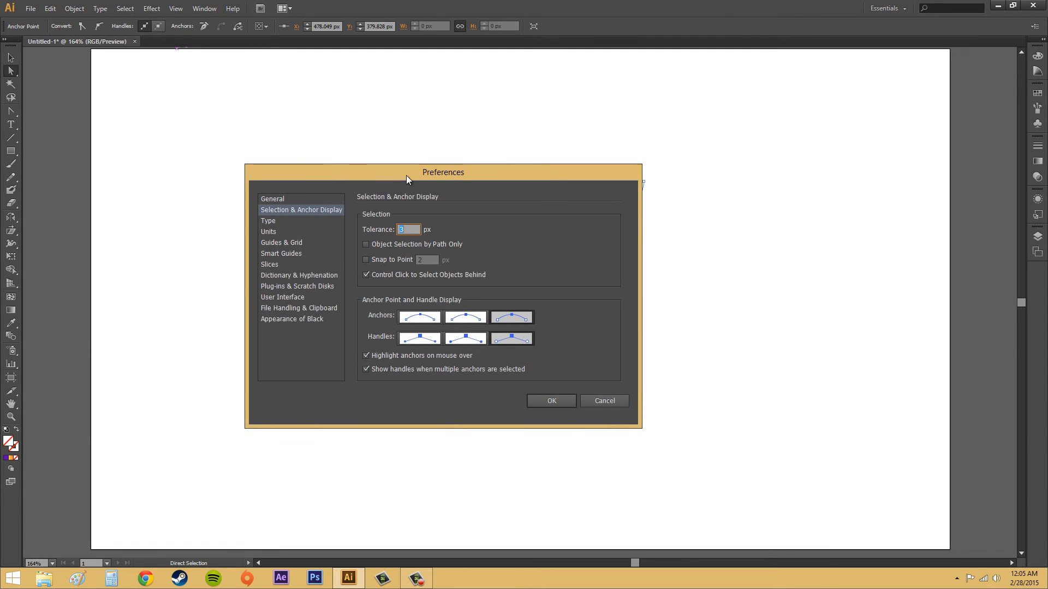
pyautogui.moveTo(443, 172); pyautogui.dragTo(205, 186)
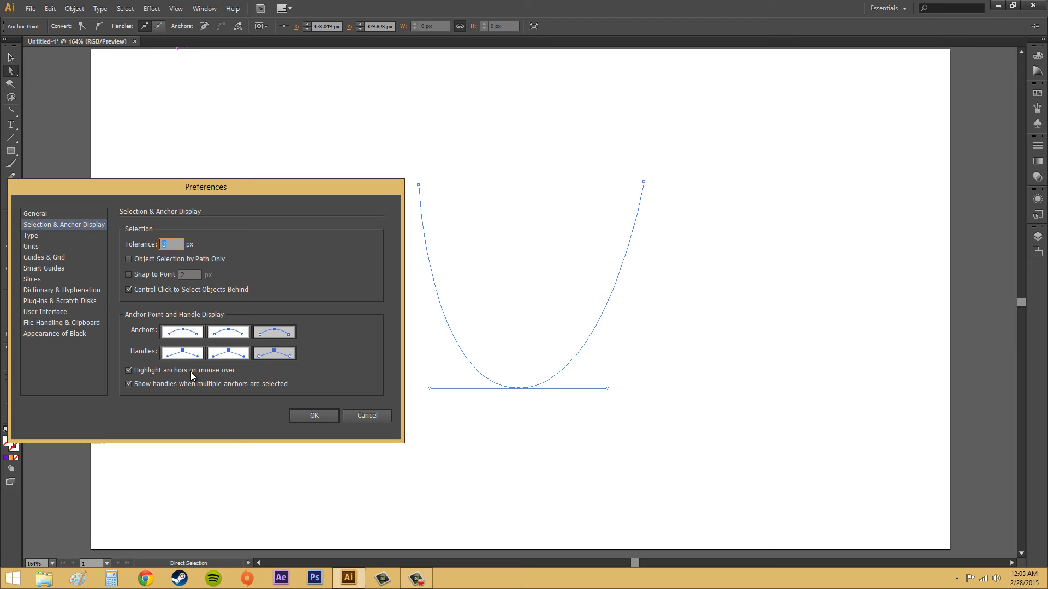
pyautogui.moveTo(673, 189)
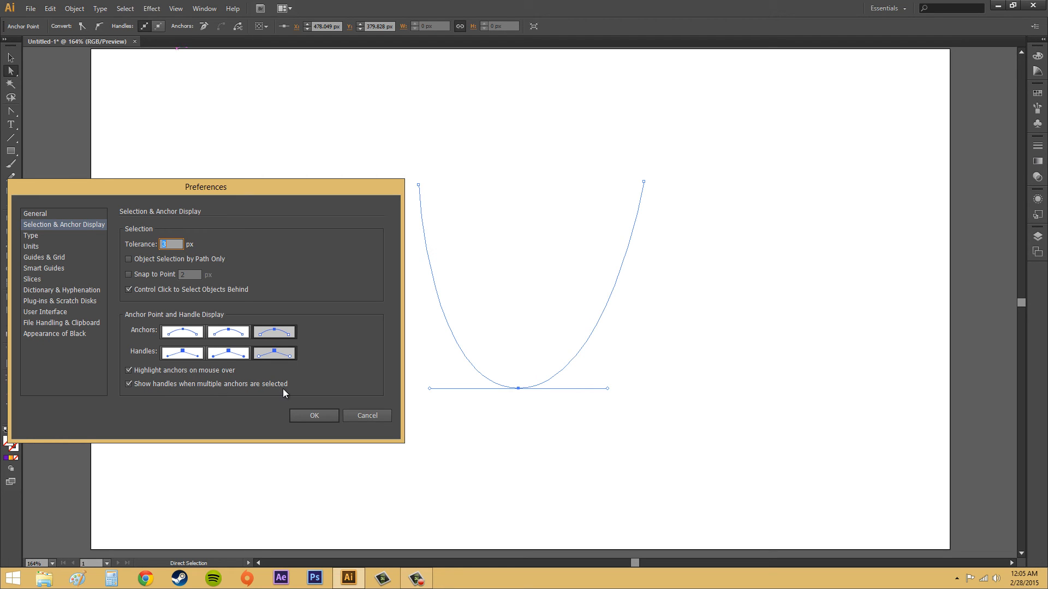
pyautogui.moveTo(432, 394)
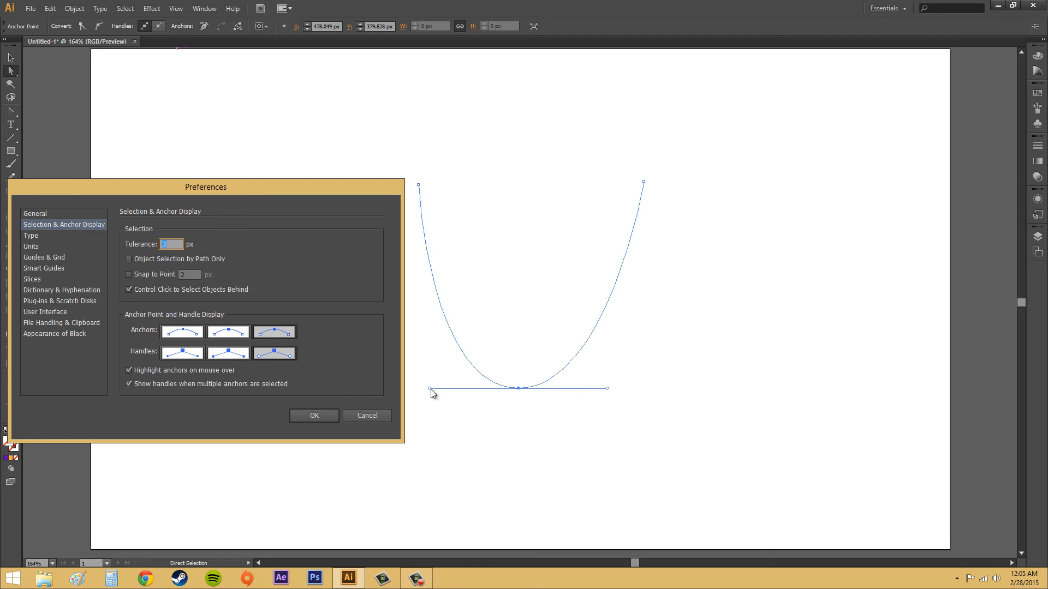
pyautogui.moveTo(583, 428)
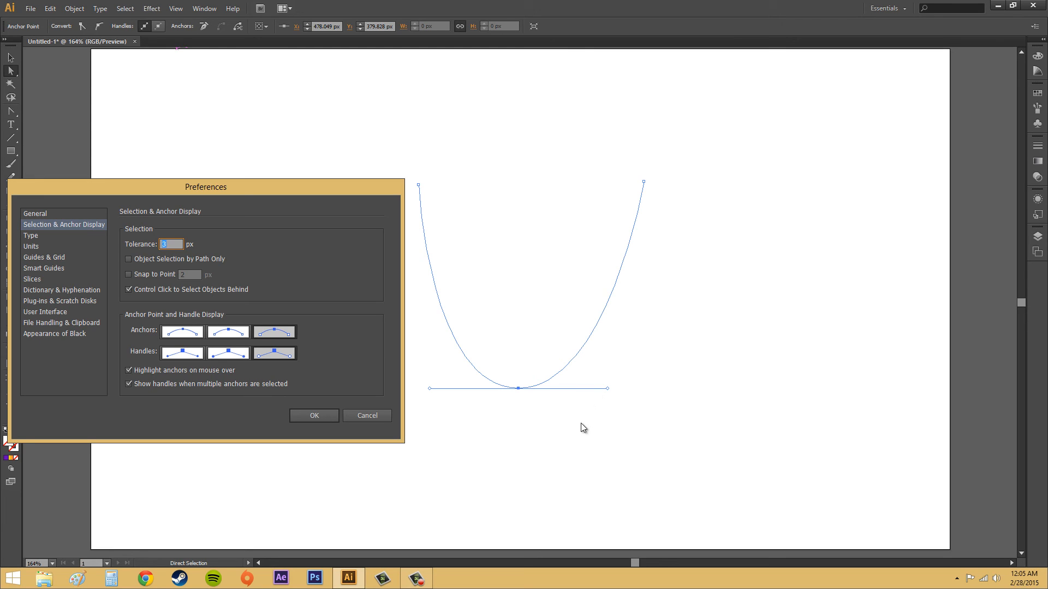
pyautogui.moveTo(486, 396)
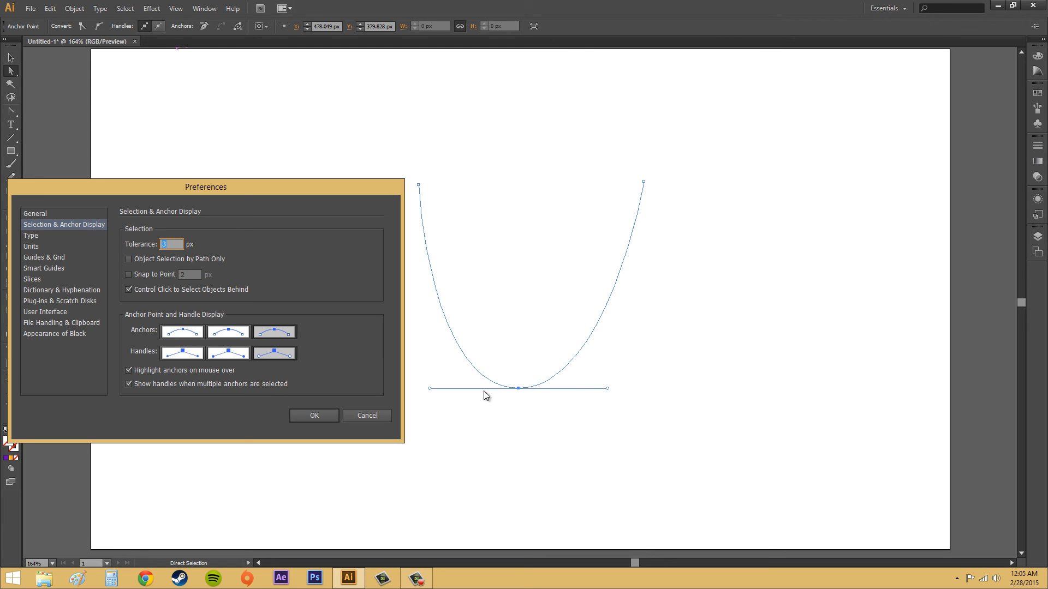
pyautogui.moveTo(514, 406)
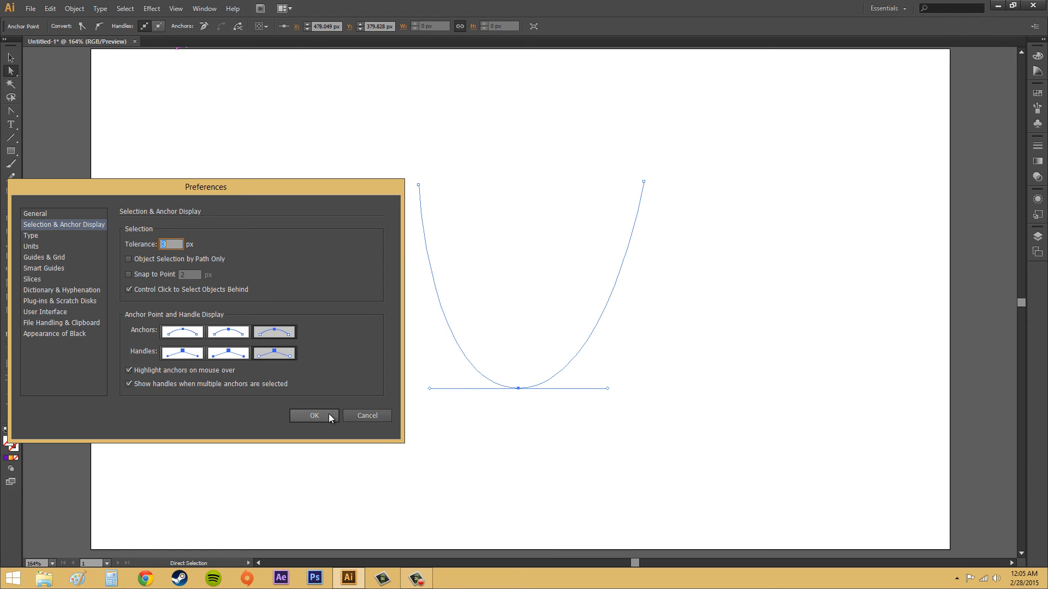
pyautogui.click(313, 415)
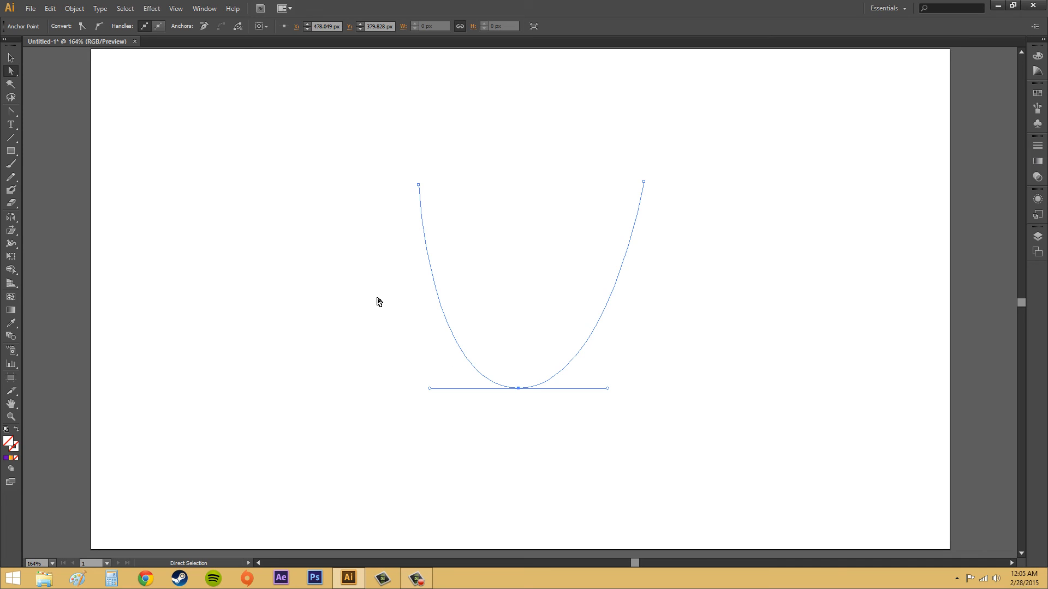
pyautogui.moveTo(386, 343)
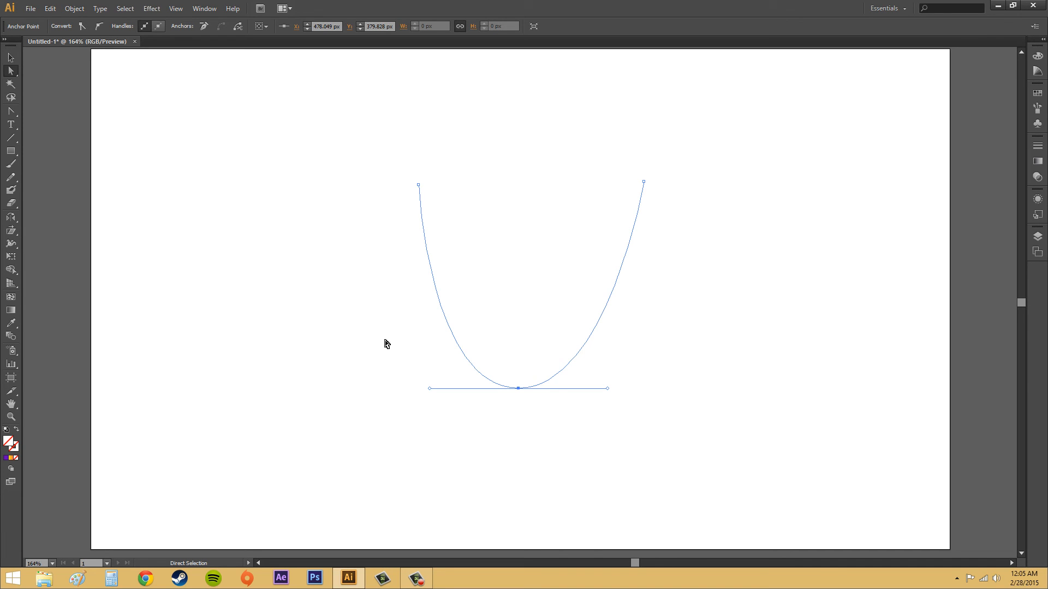
pyautogui.moveTo(502, 398)
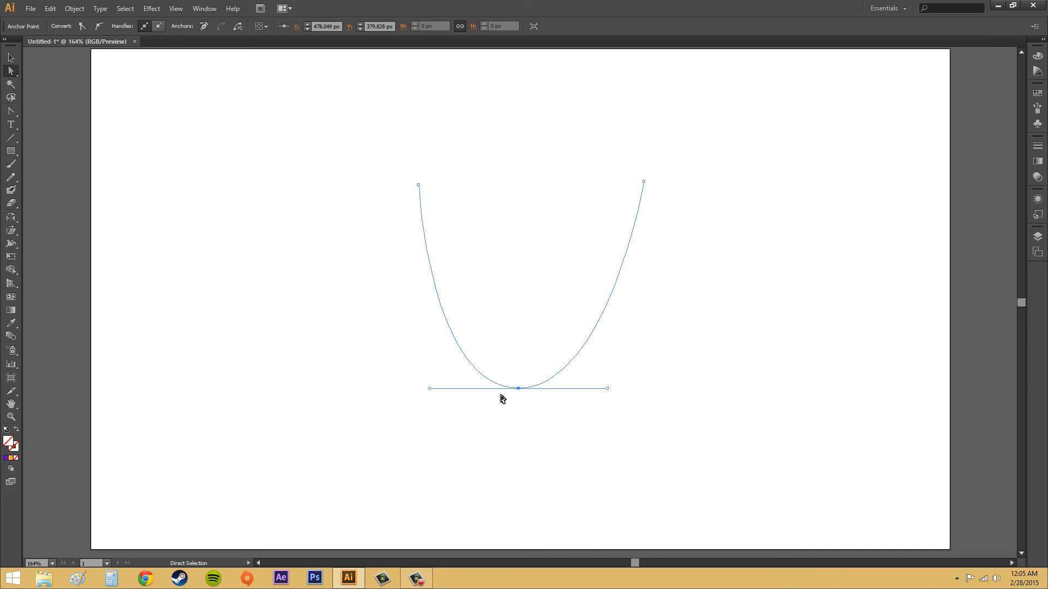
pyautogui.moveTo(703, 414)
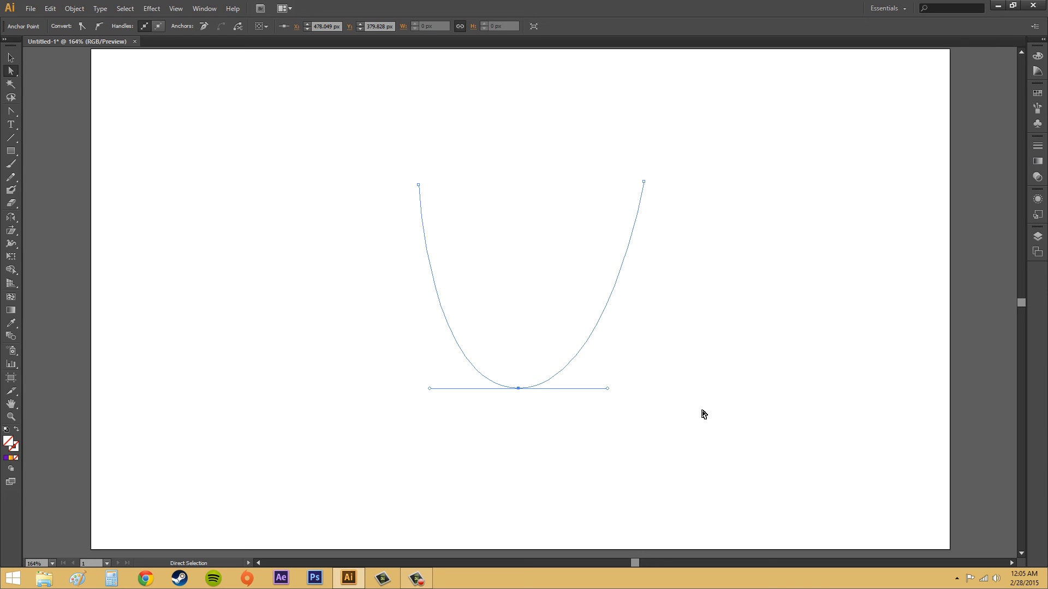
pyautogui.moveTo(514, 392)
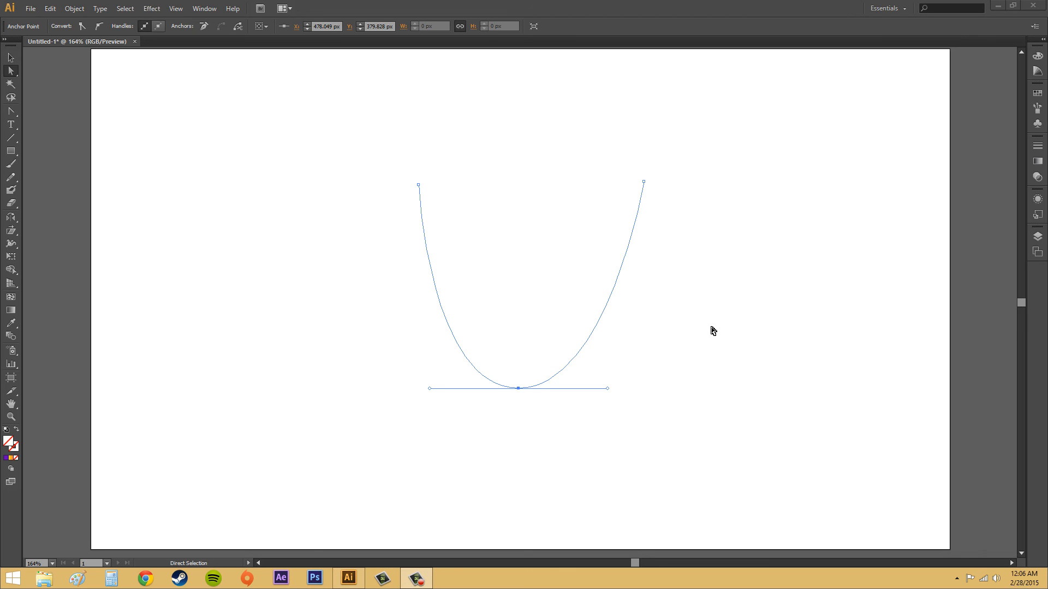
pyautogui.moveTo(527, 390)
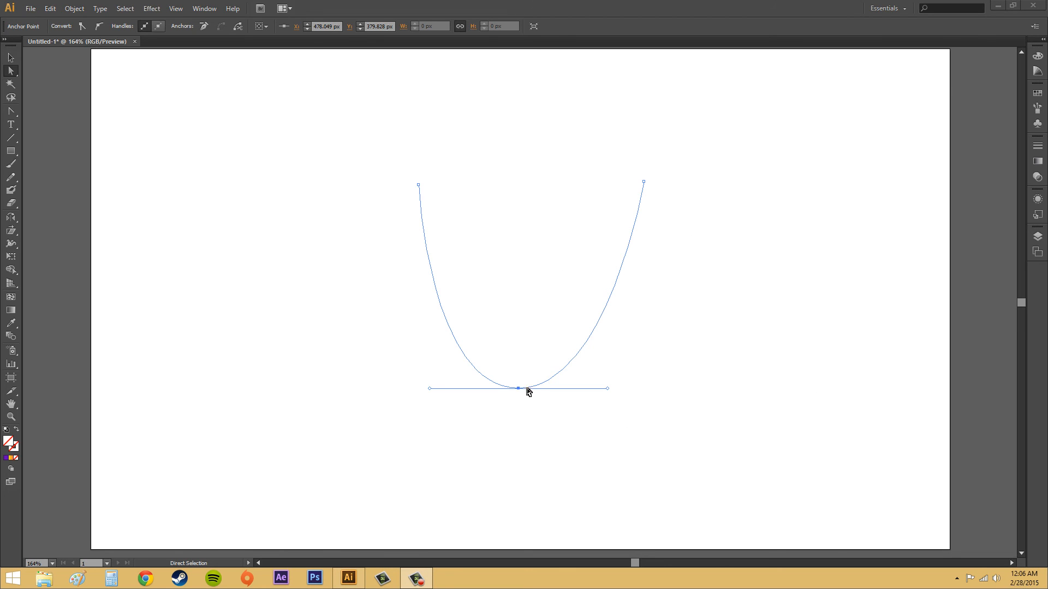
pyautogui.moveTo(519, 382)
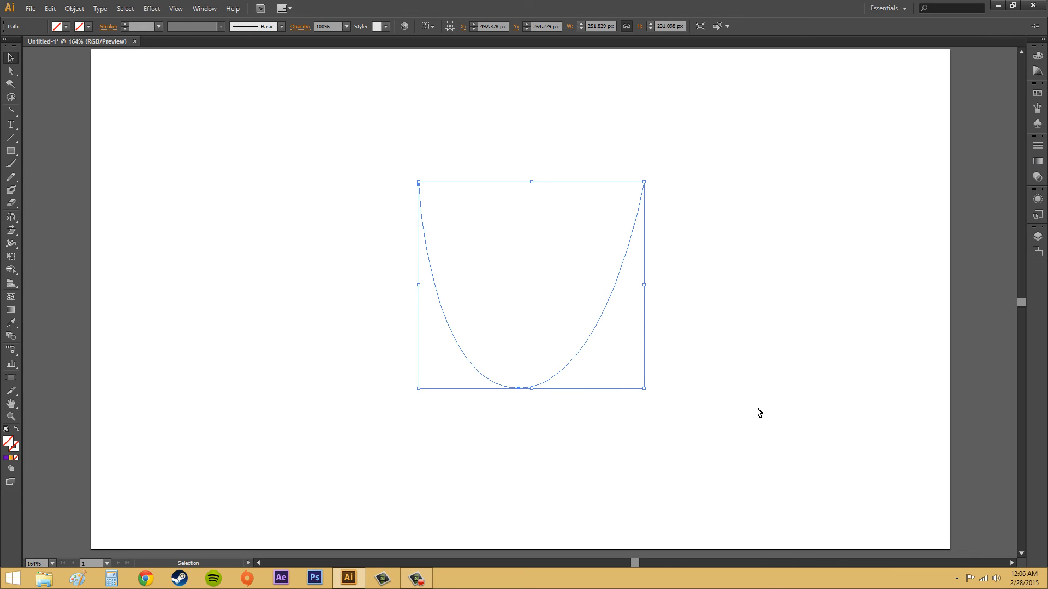
pyautogui.moveTo(310, 322)
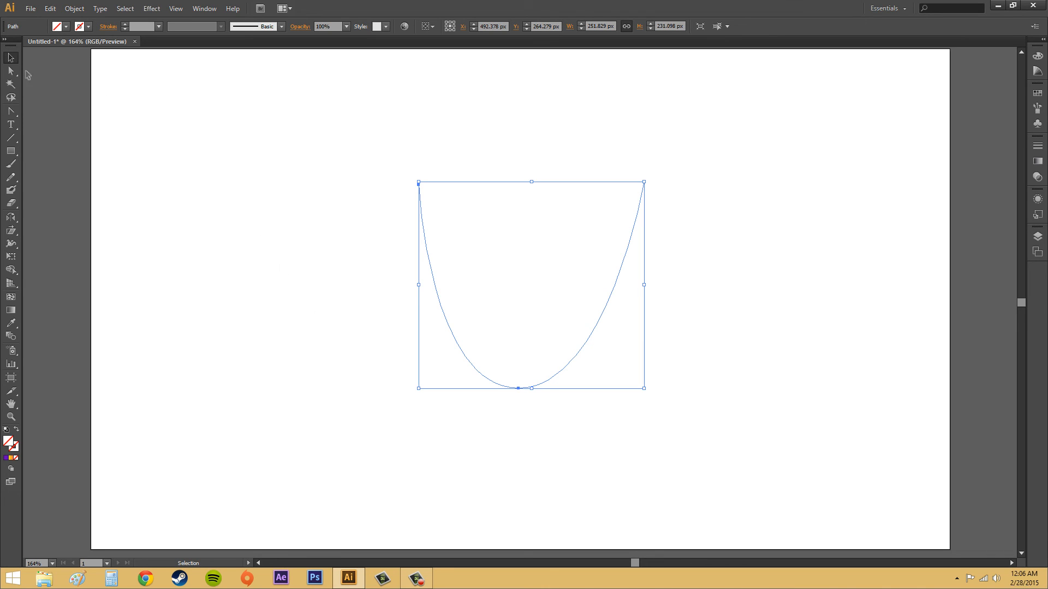
# Switch to the Direct Selection tool.
pyautogui.click(9, 70)
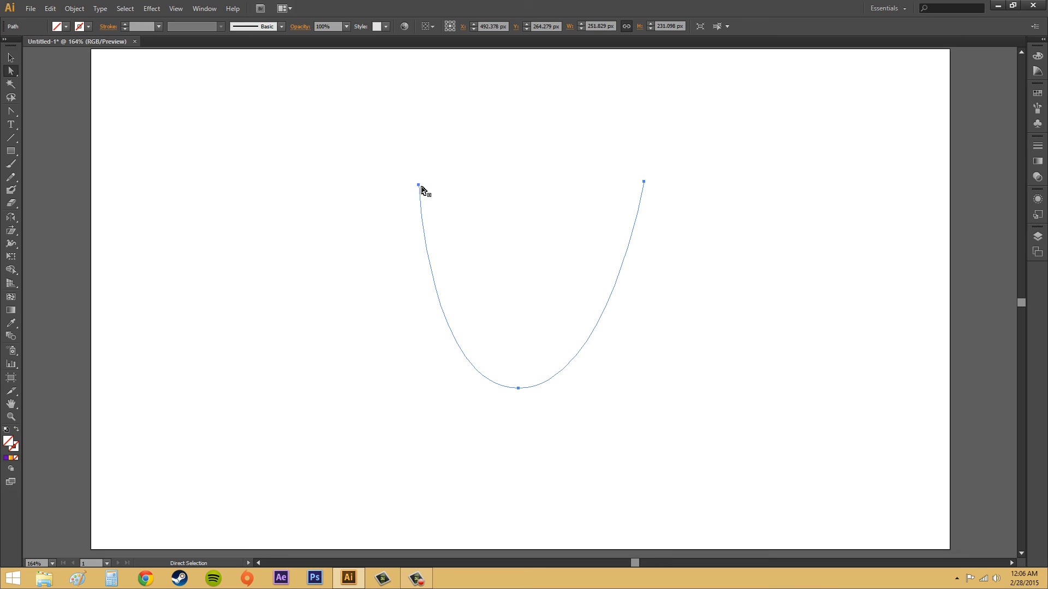
pyautogui.moveTo(419, 186)
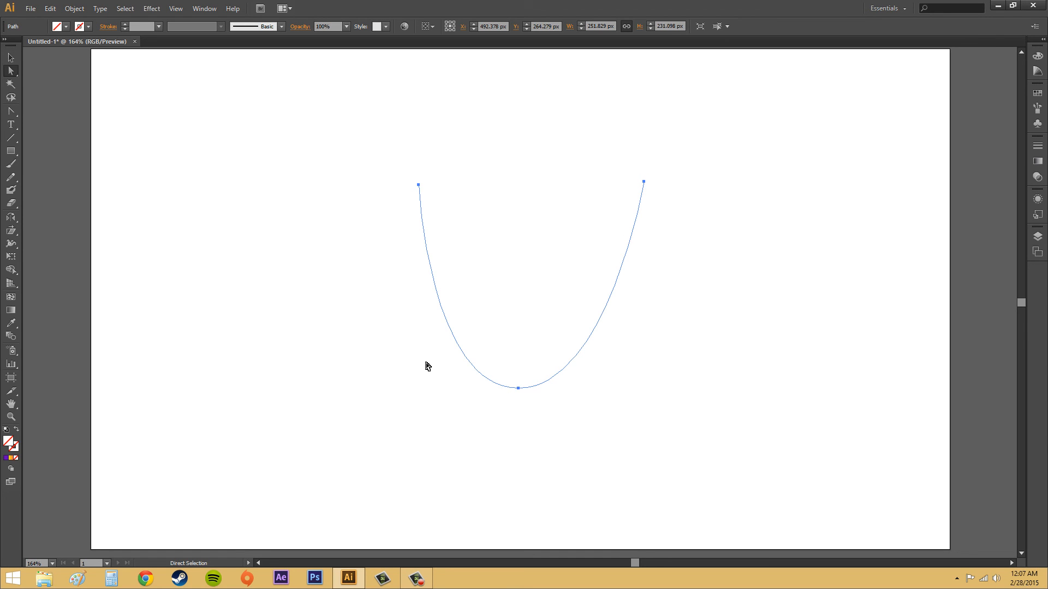
pyautogui.moveTo(413, 344)
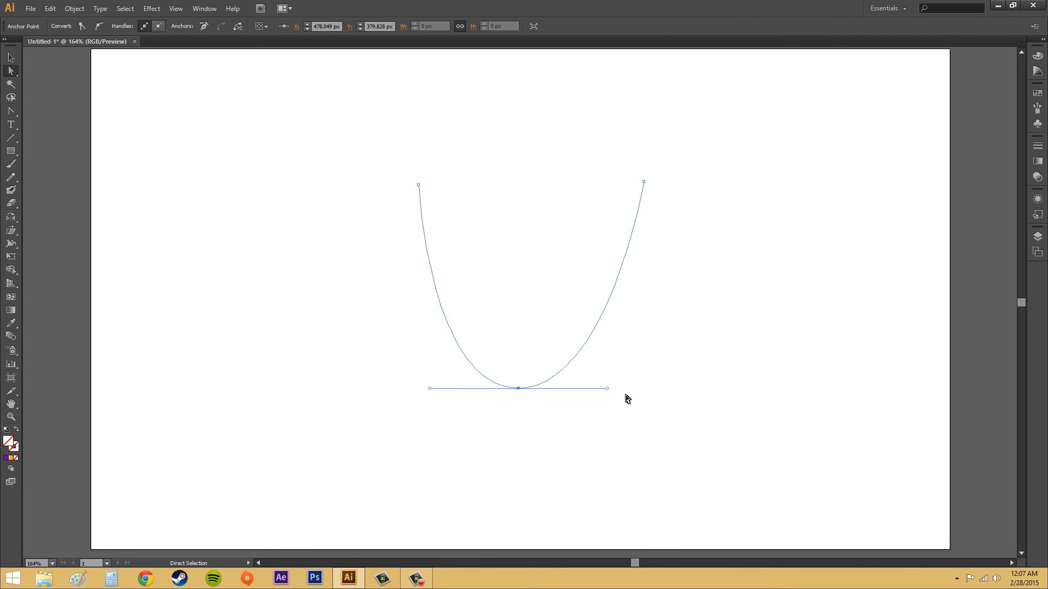
pyautogui.moveTo(687, 365)
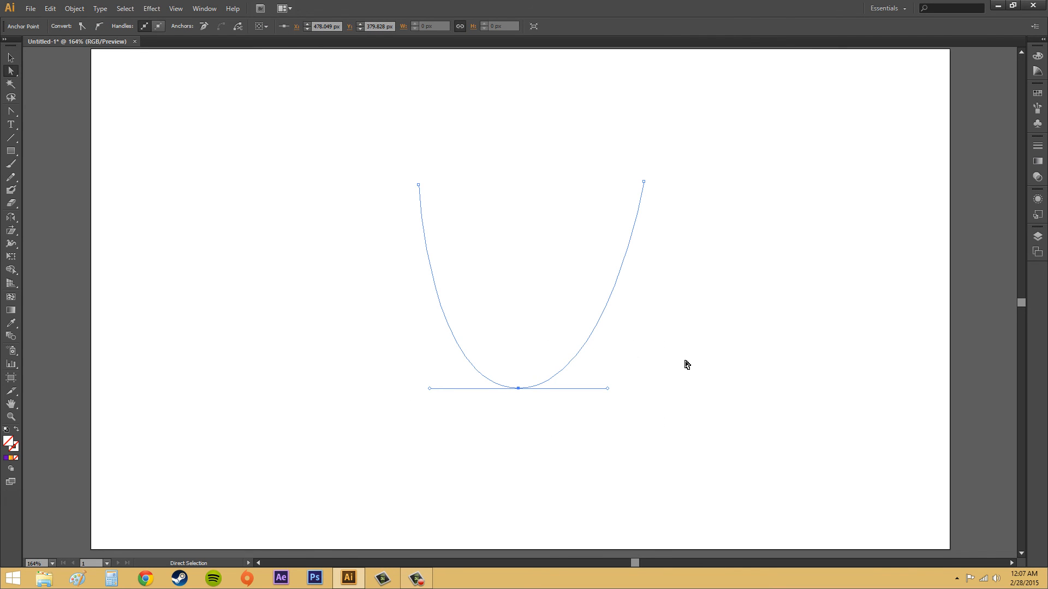